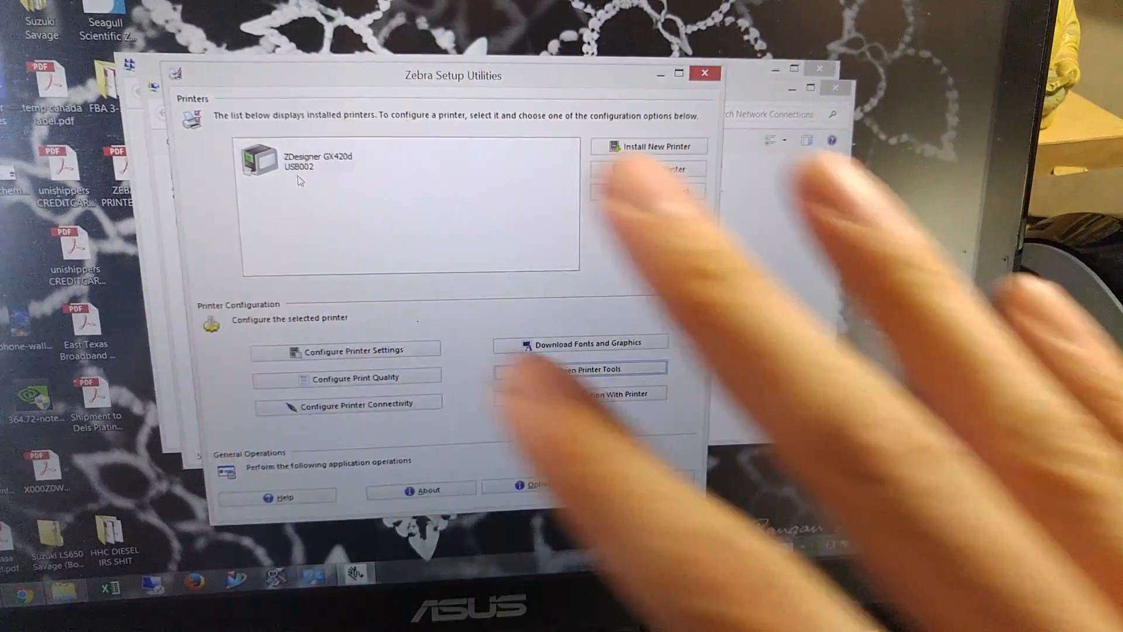
# View the GX420d printer tool commands, then launch the Connectivity Setup Wizard.
pyautogui.click(579, 368)
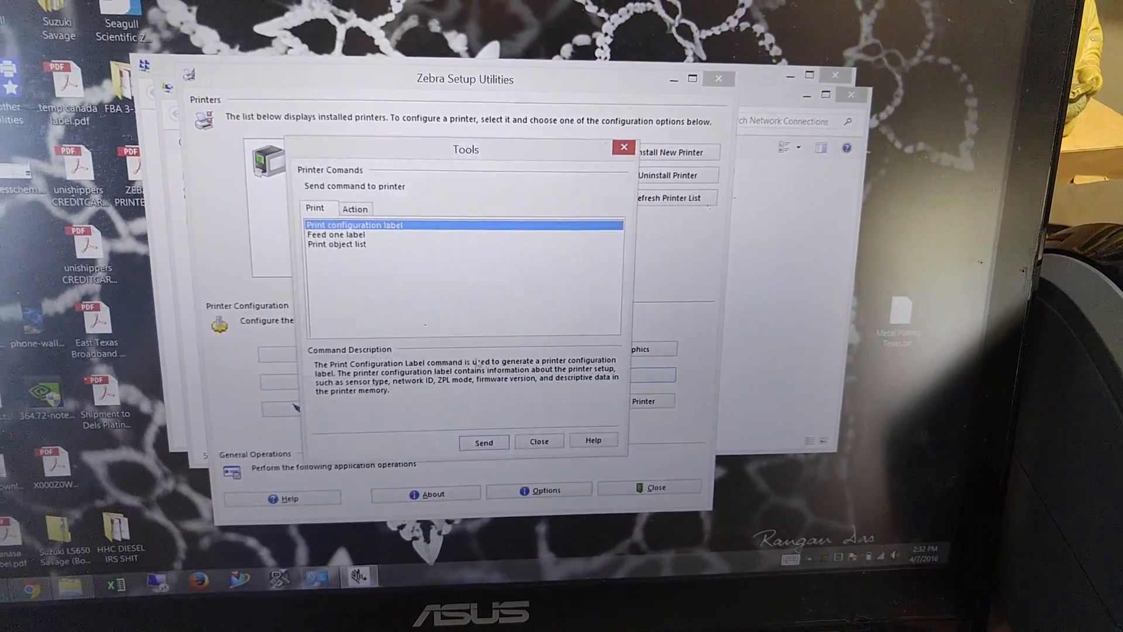
pyautogui.click(333, 231)
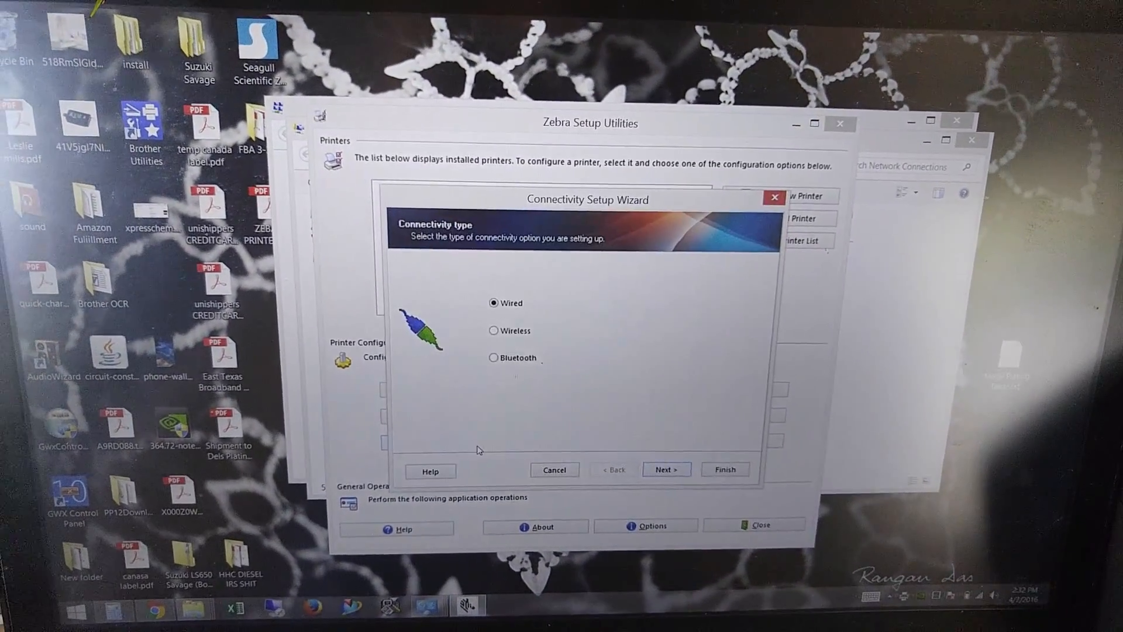
# Choose a Wireless connection and select static IP addressing for the print server.
pyautogui.click(494, 323)
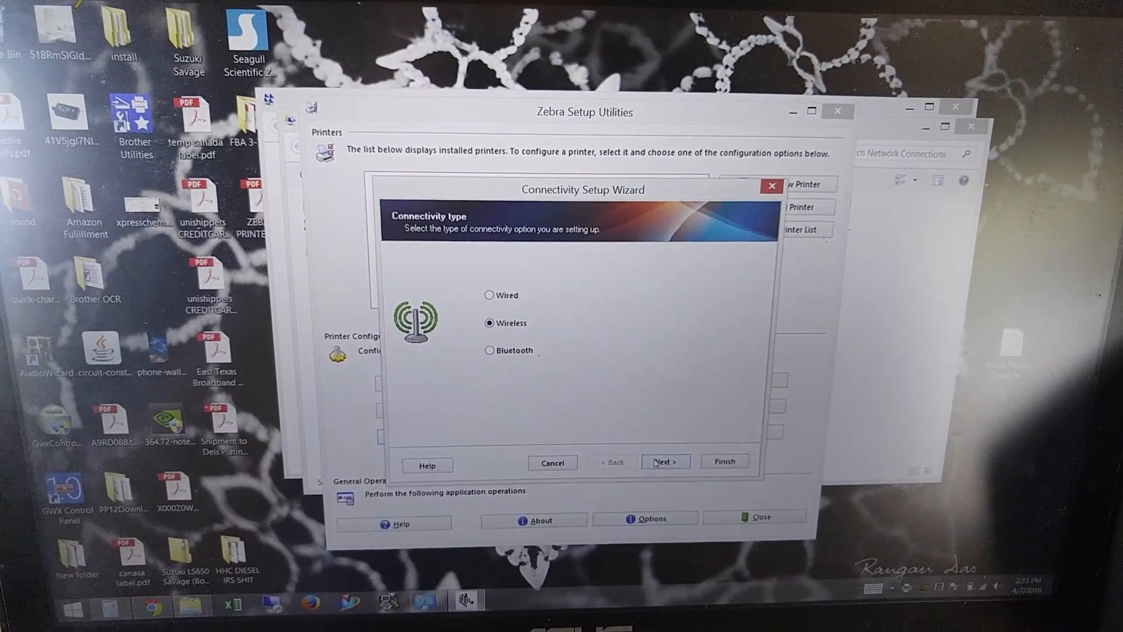
pyautogui.click(663, 461)
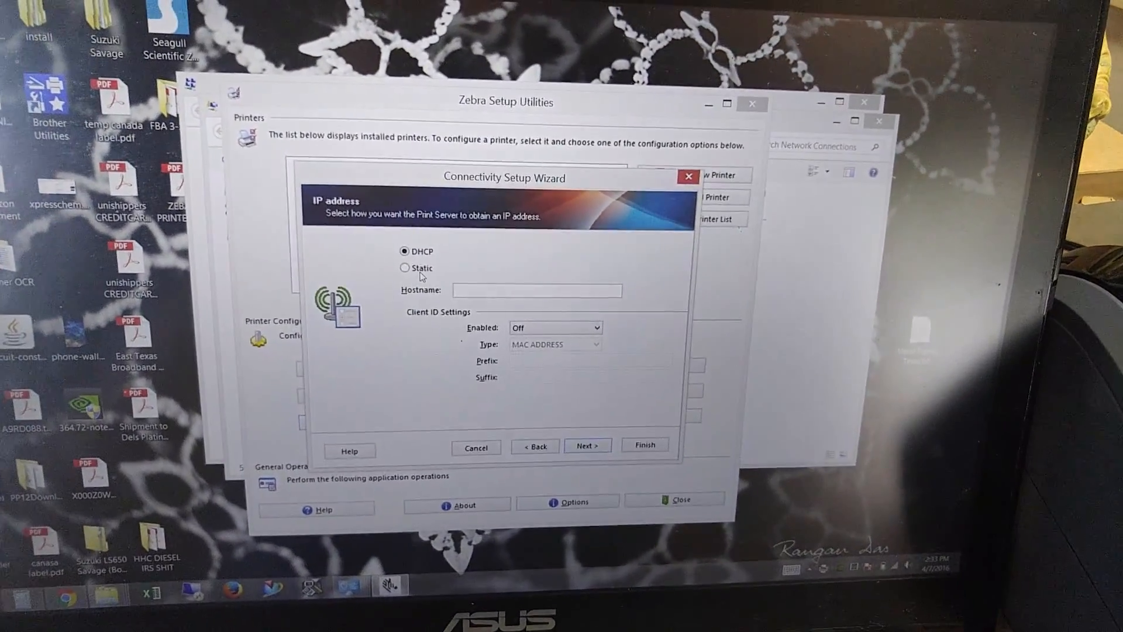
pyautogui.click(405, 267)
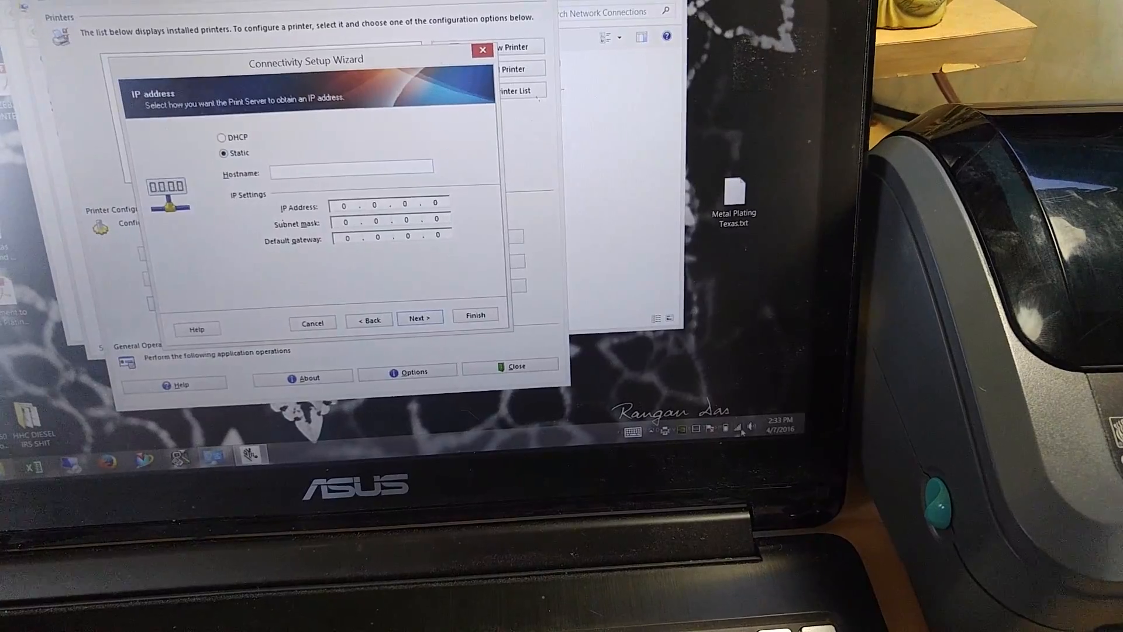
pyautogui.rightClick(737, 430)
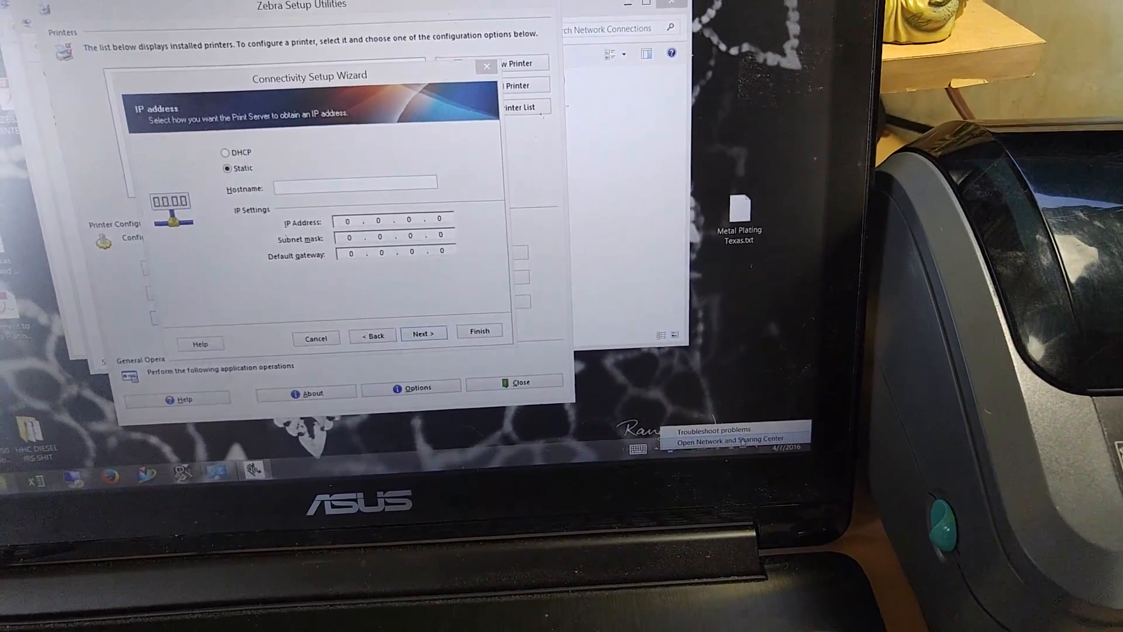
pyautogui.click(731, 439)
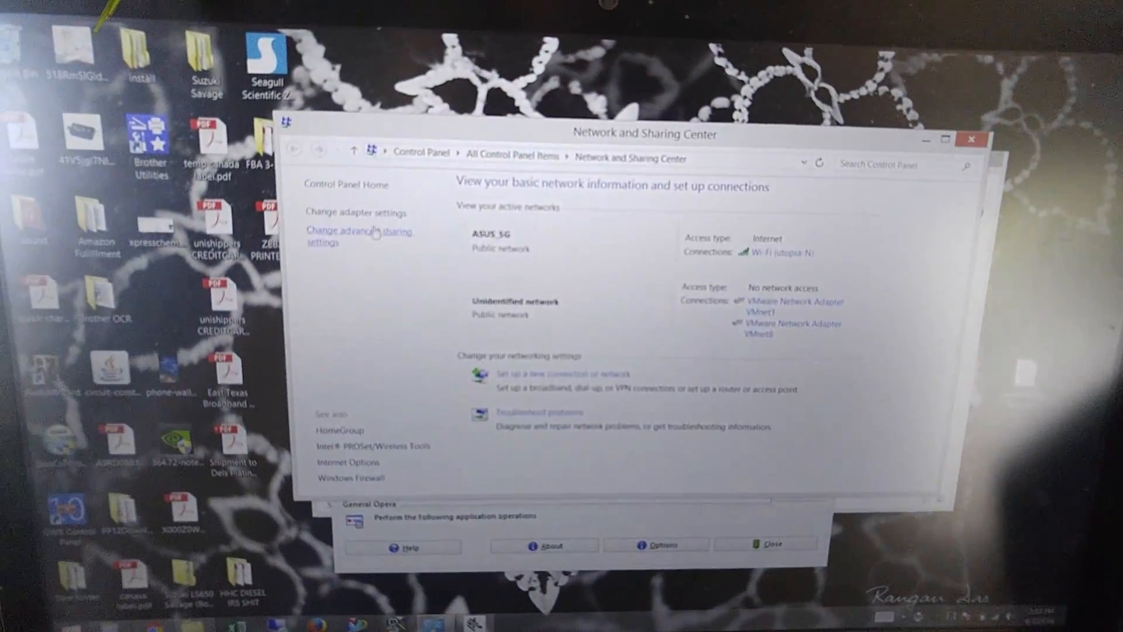
pyautogui.click(355, 211)
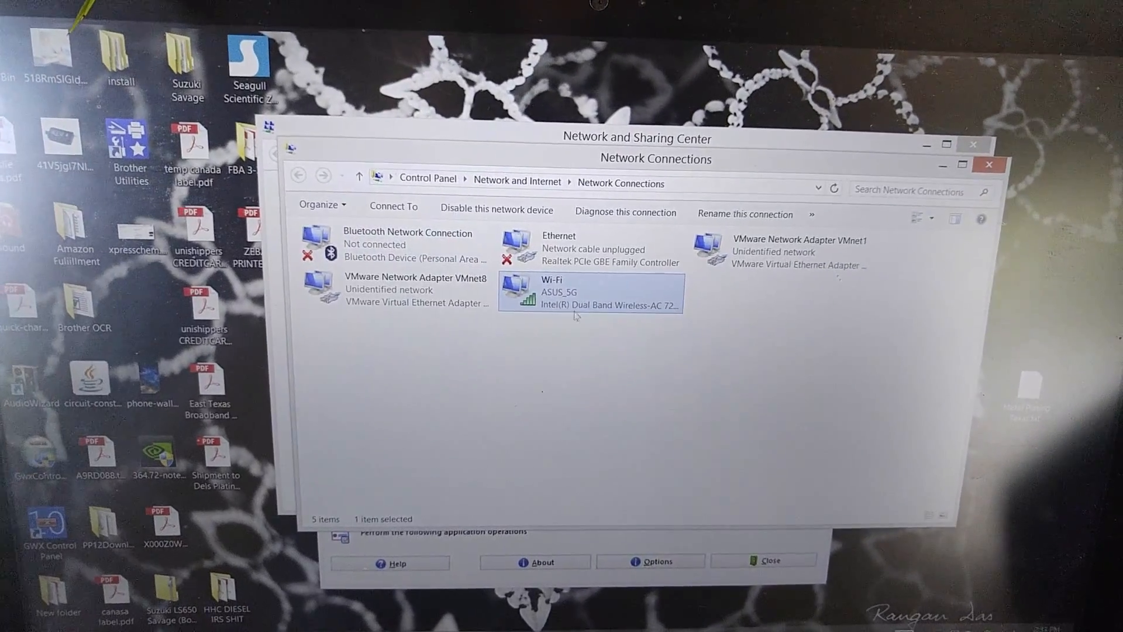
pyautogui.doubleClick(587, 291)
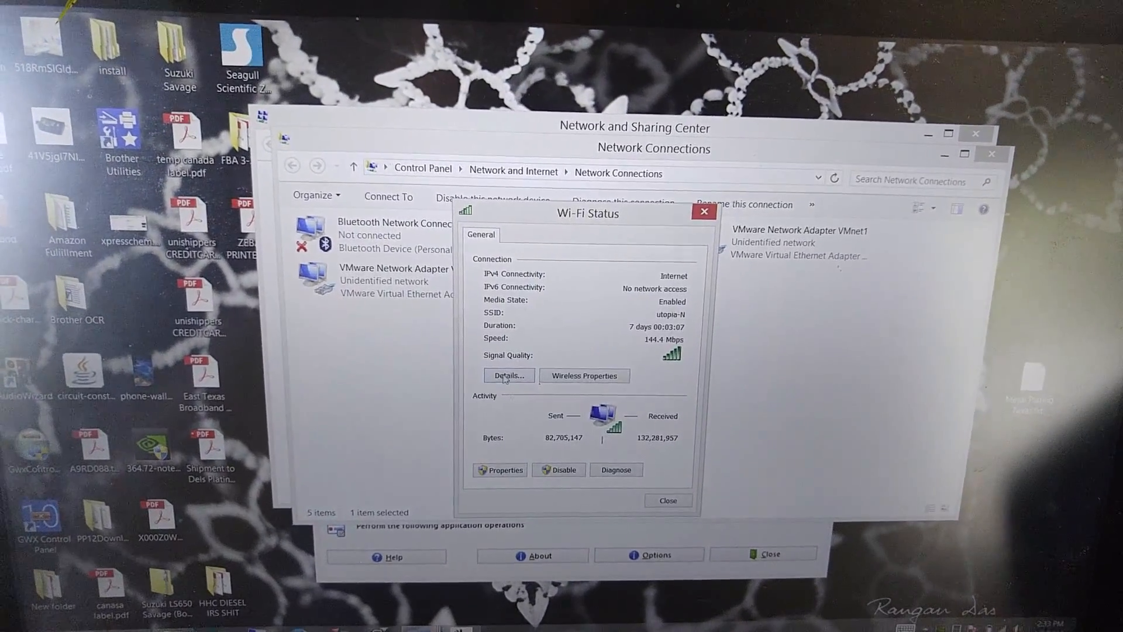
pyautogui.click(509, 376)
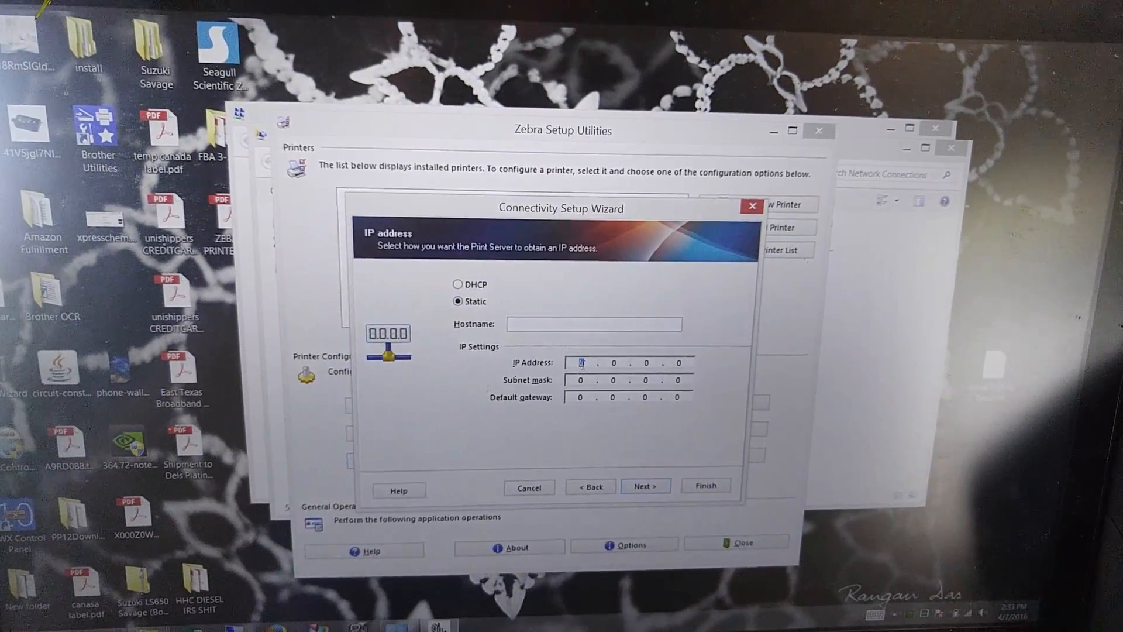
# Enter IP 192.168.1.240, subnet 255.255.255.0 and gateway 192.168.1.1.
pyautogui.write('192 . 168 . 1 . 0')
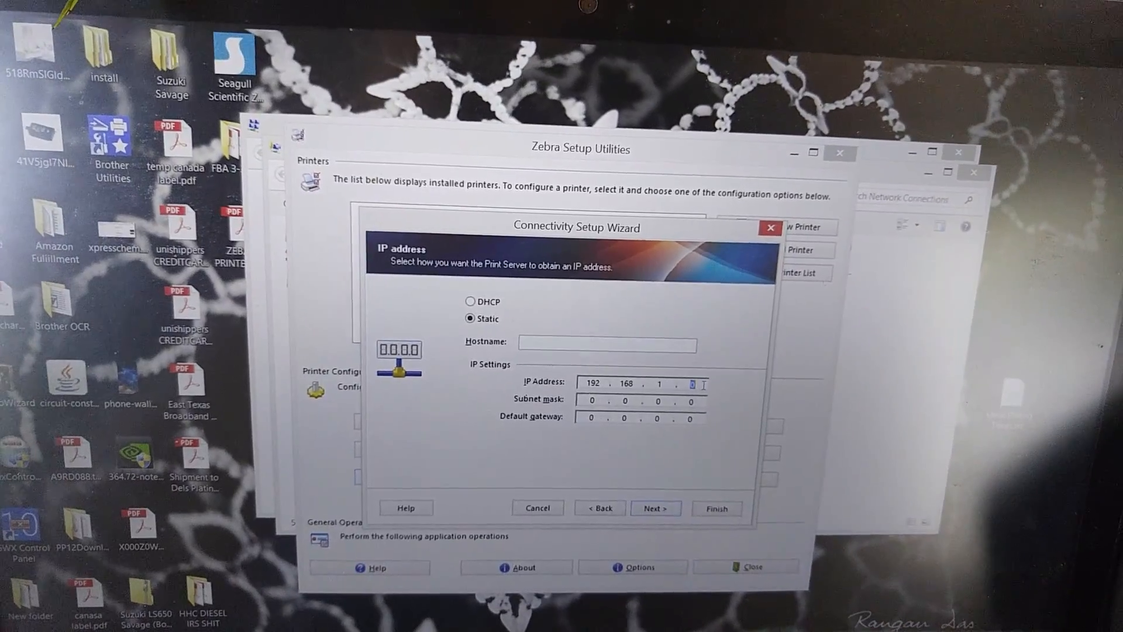
pyautogui.write('240')
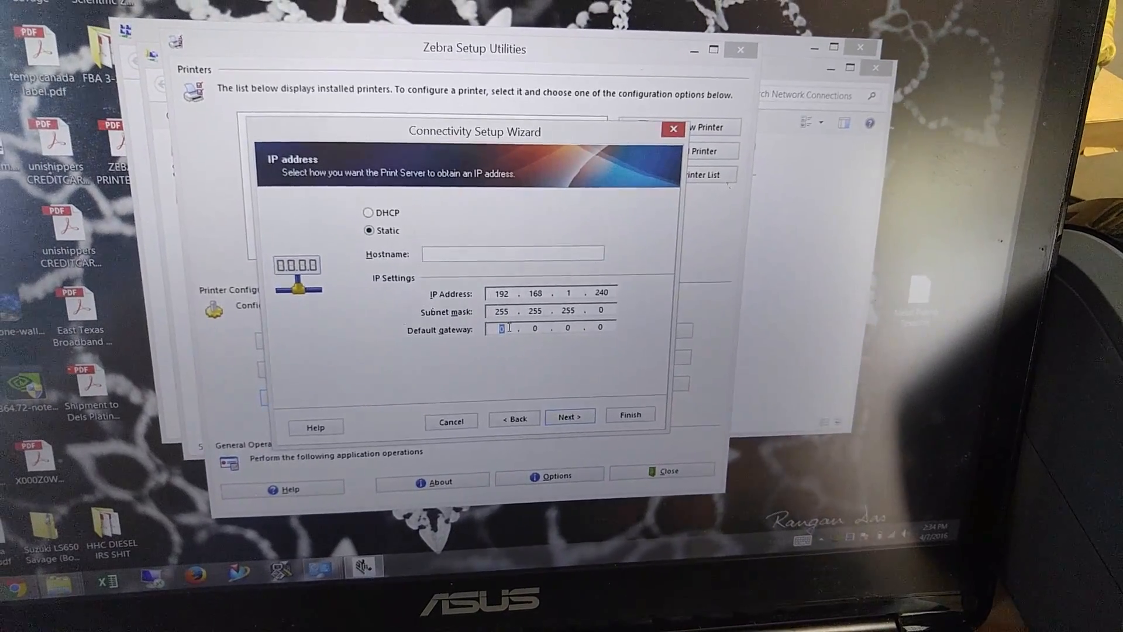
pyautogui.write('192.168.1.0')
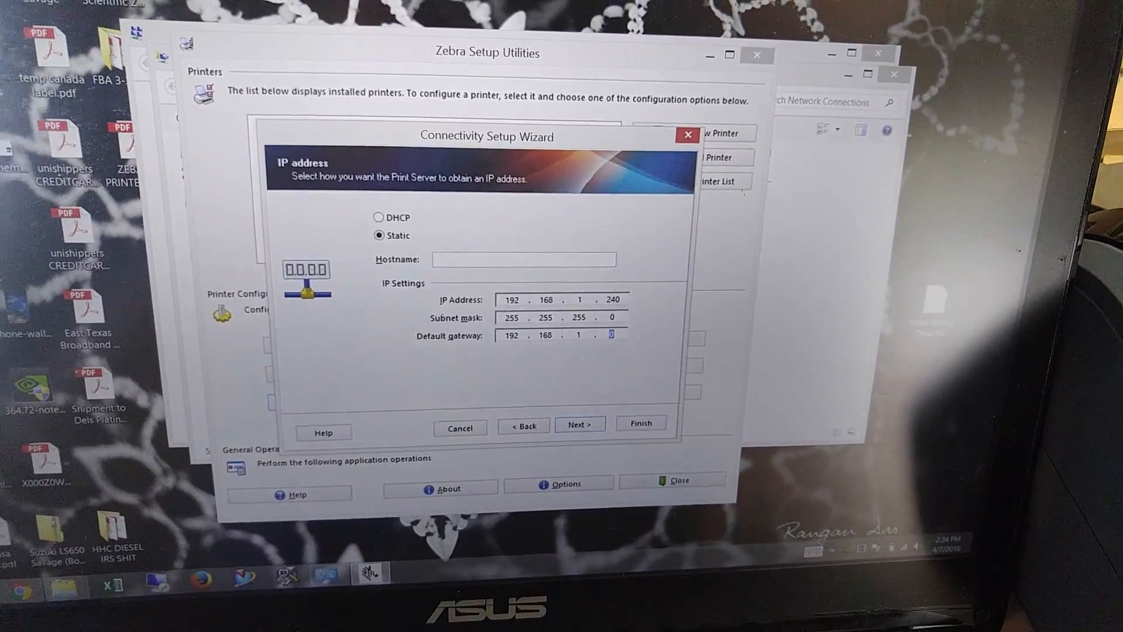
pyautogui.write('1')
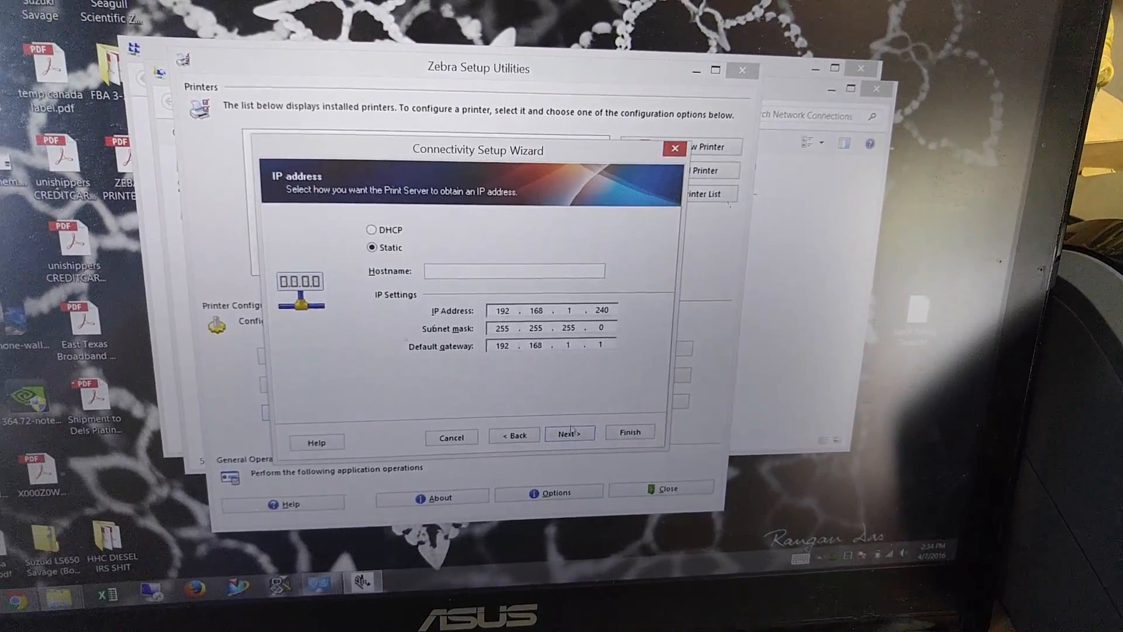
# Set ESSID to utopia-N and security mode to WPA-PSK/WPA2-PSK.
pyautogui.click(568, 433)
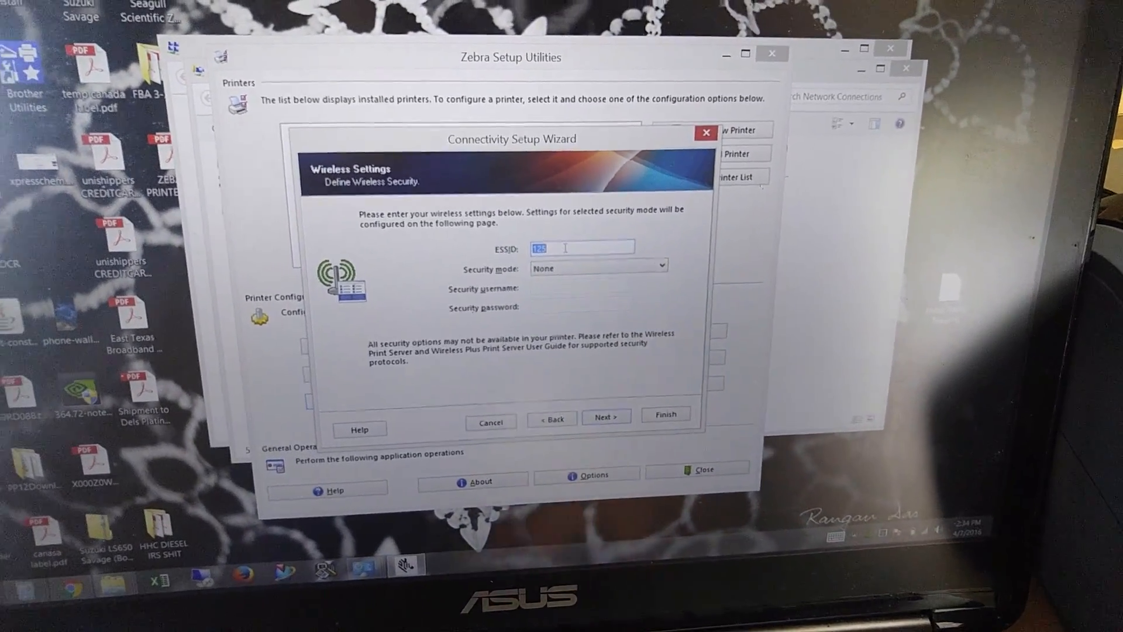
pyautogui.write('utopi')
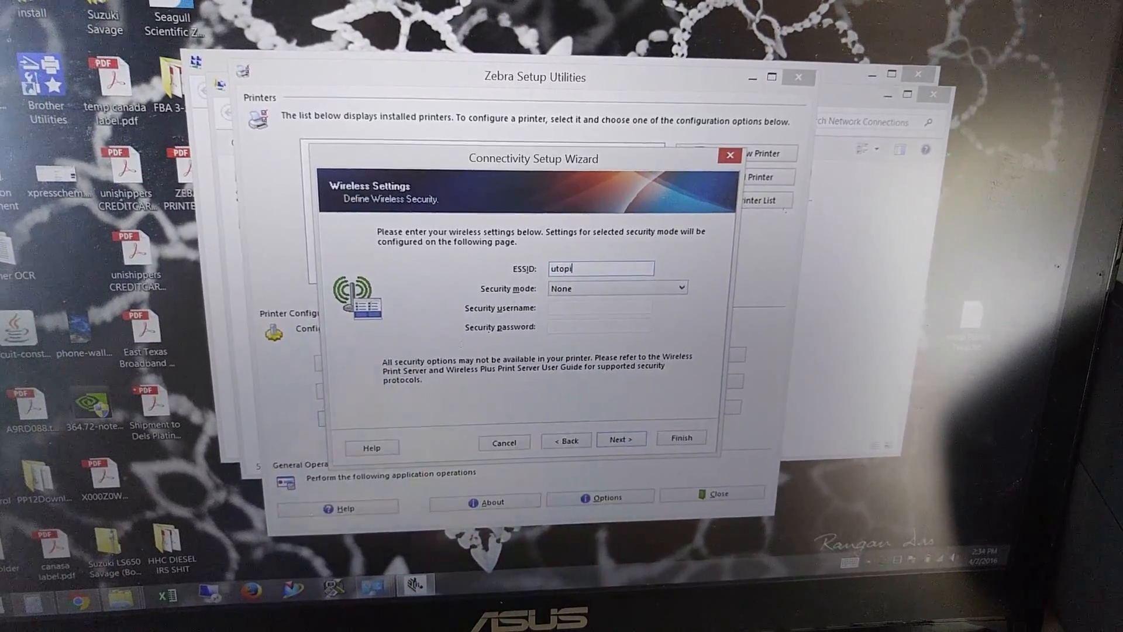
pyautogui.write('a-')
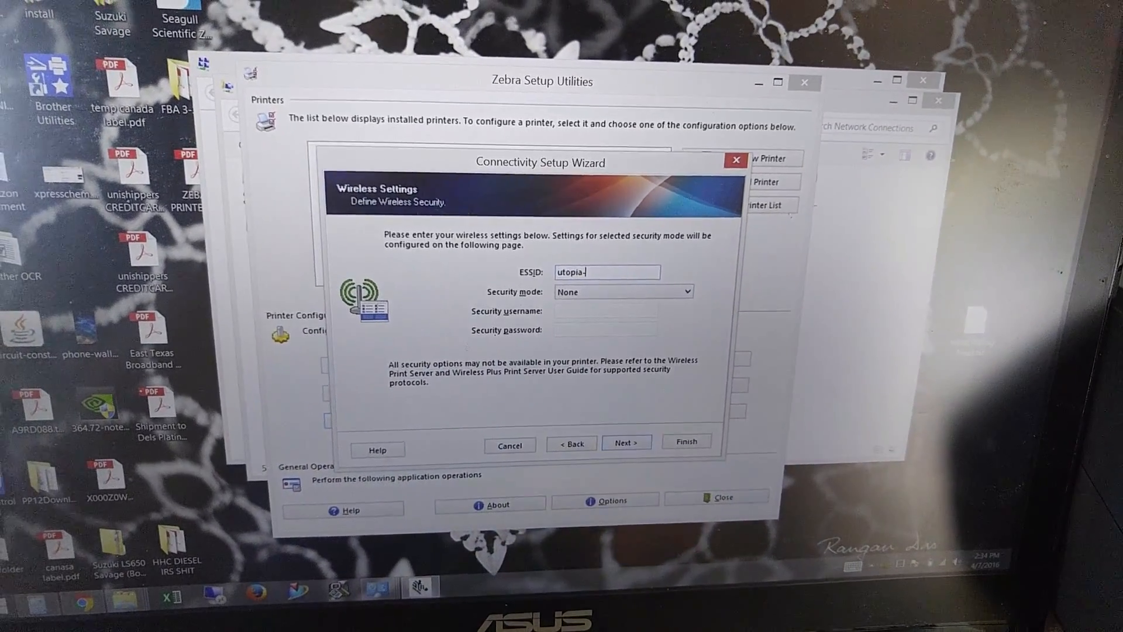
pyautogui.write('N')
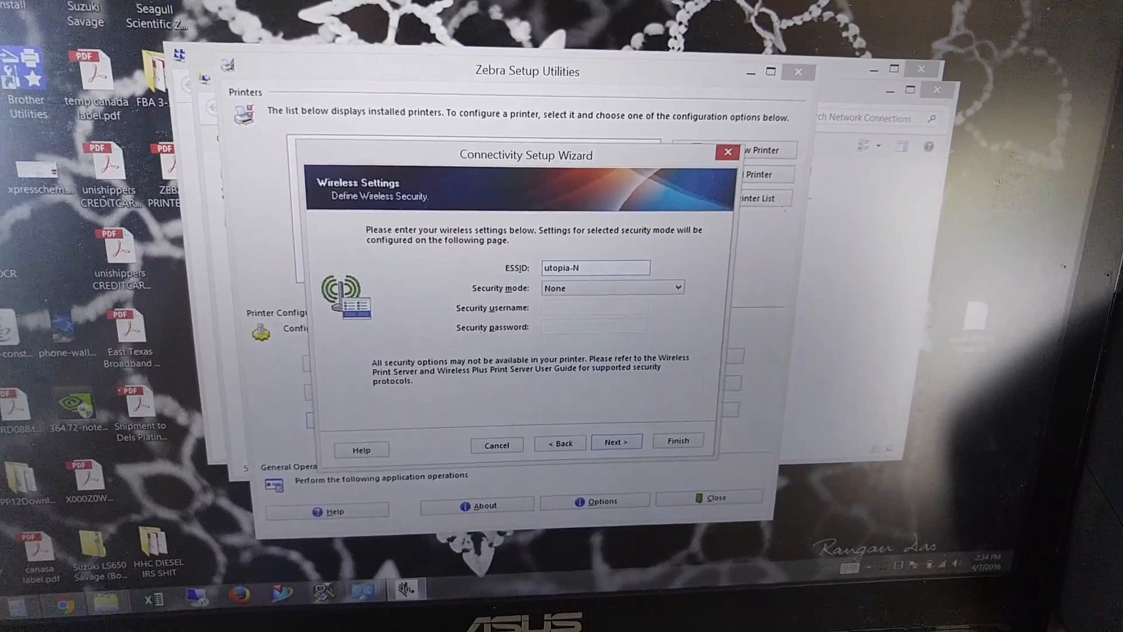
pyautogui.click(672, 287)
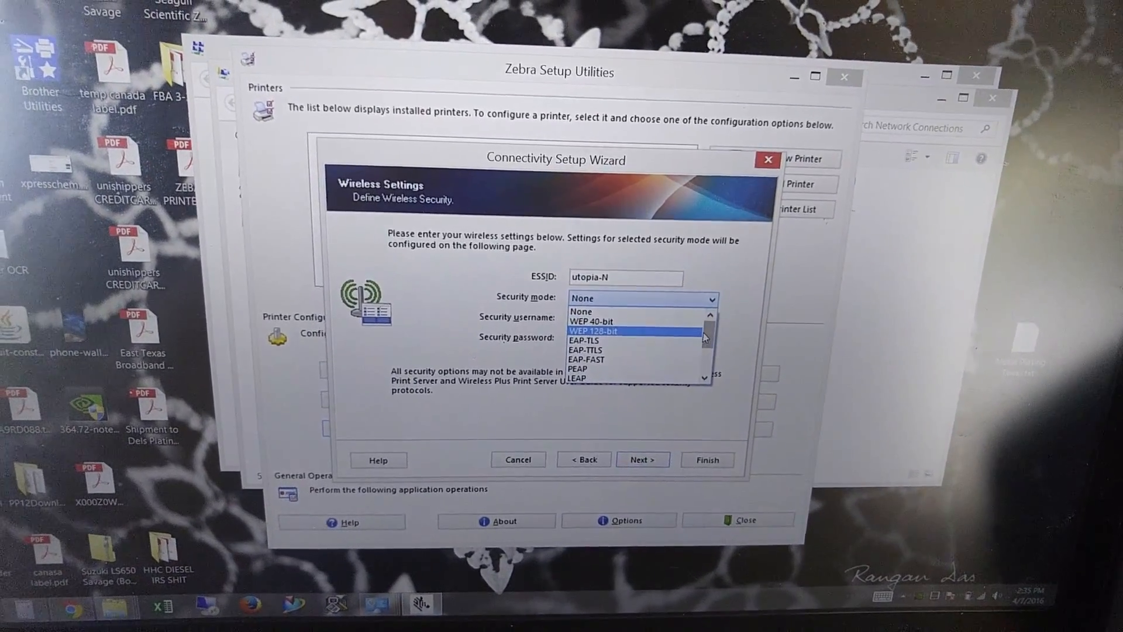
pyautogui.scroll(-3)
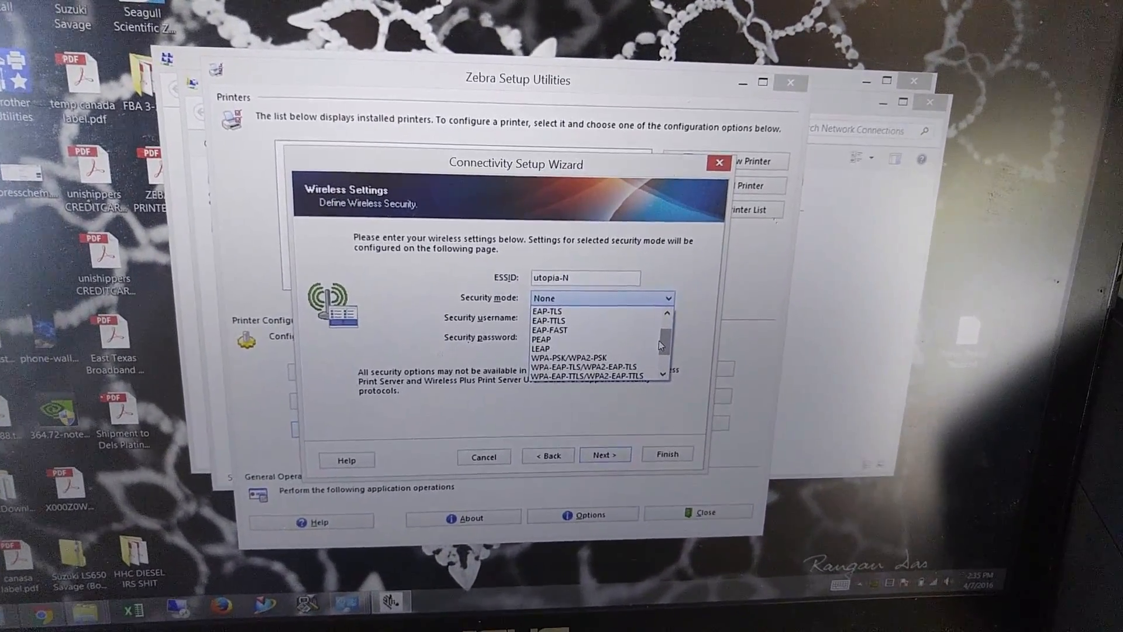
pyautogui.moveTo(580, 356)
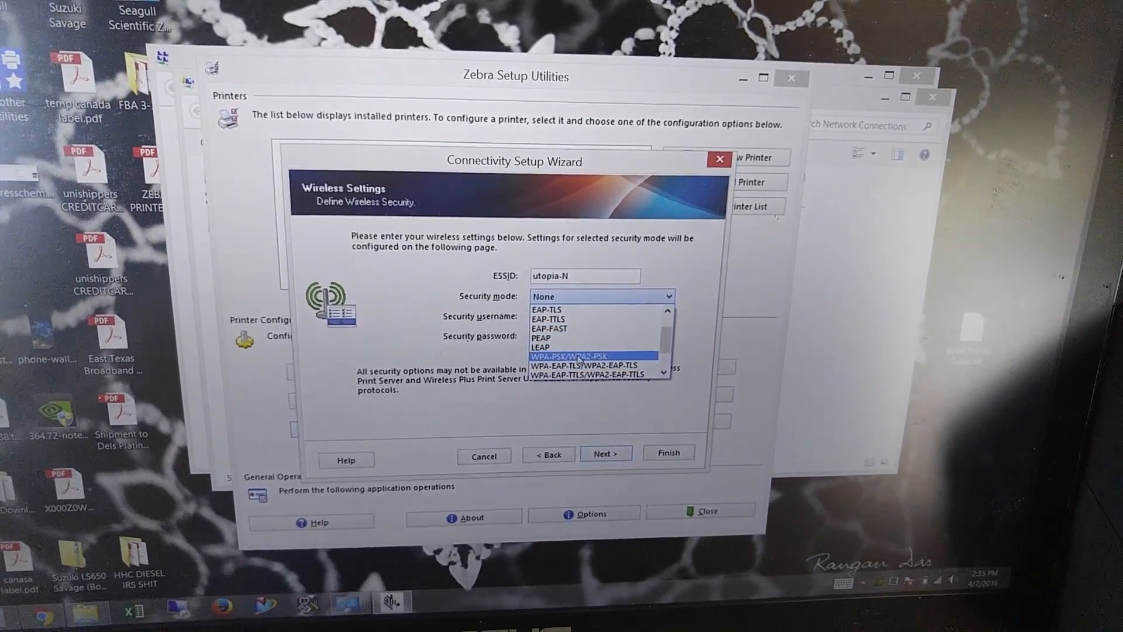
pyautogui.click(580, 354)
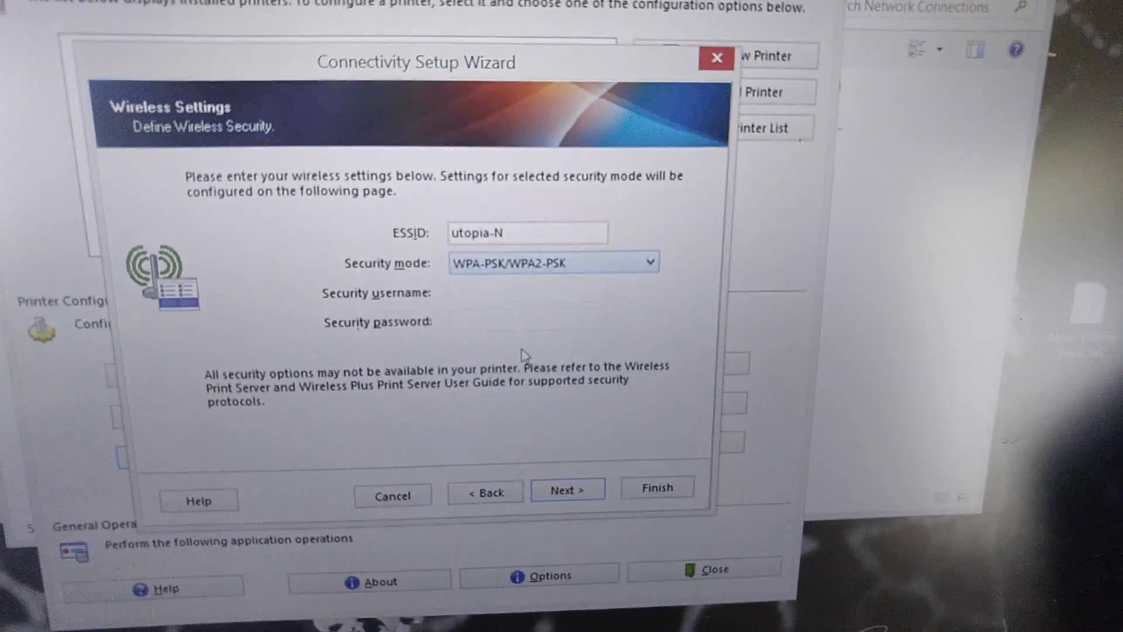
# Set the WPA pre-shared key type to plain-text passphrase.
pyautogui.click(568, 489)
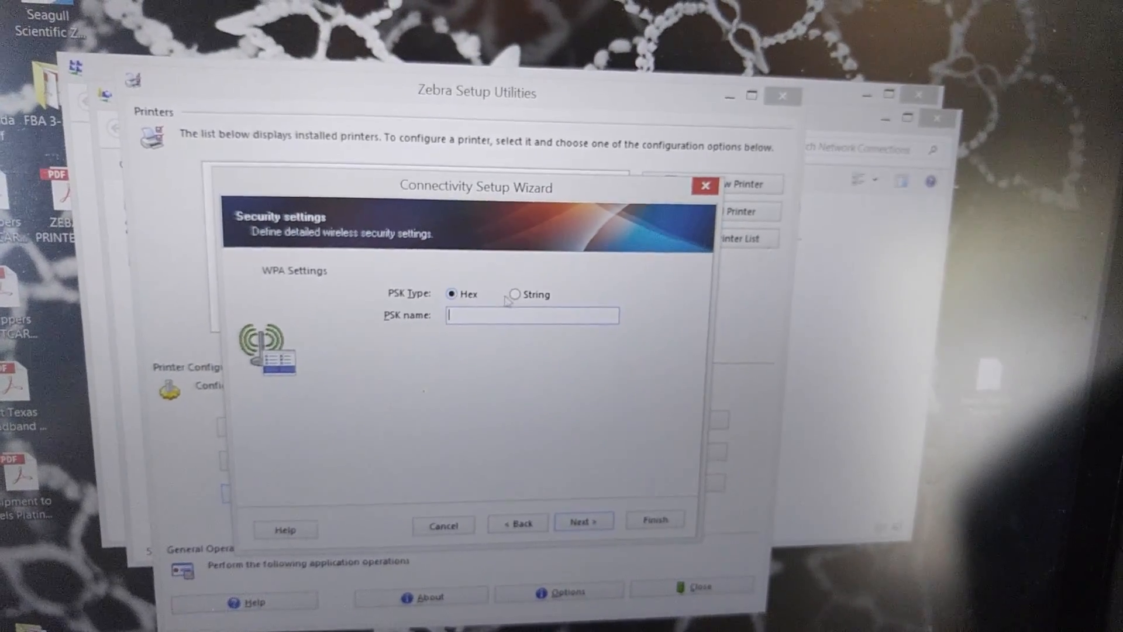
pyautogui.click(513, 304)
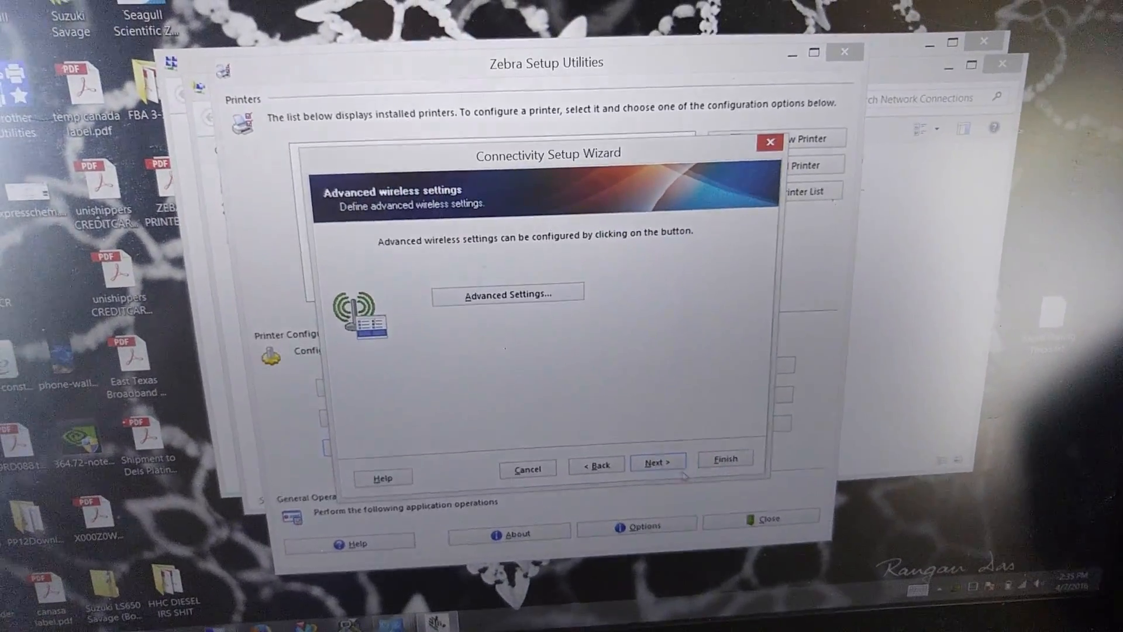
# Finish the connectivity wizard and start installing a new printer.
pyautogui.click(654, 460)
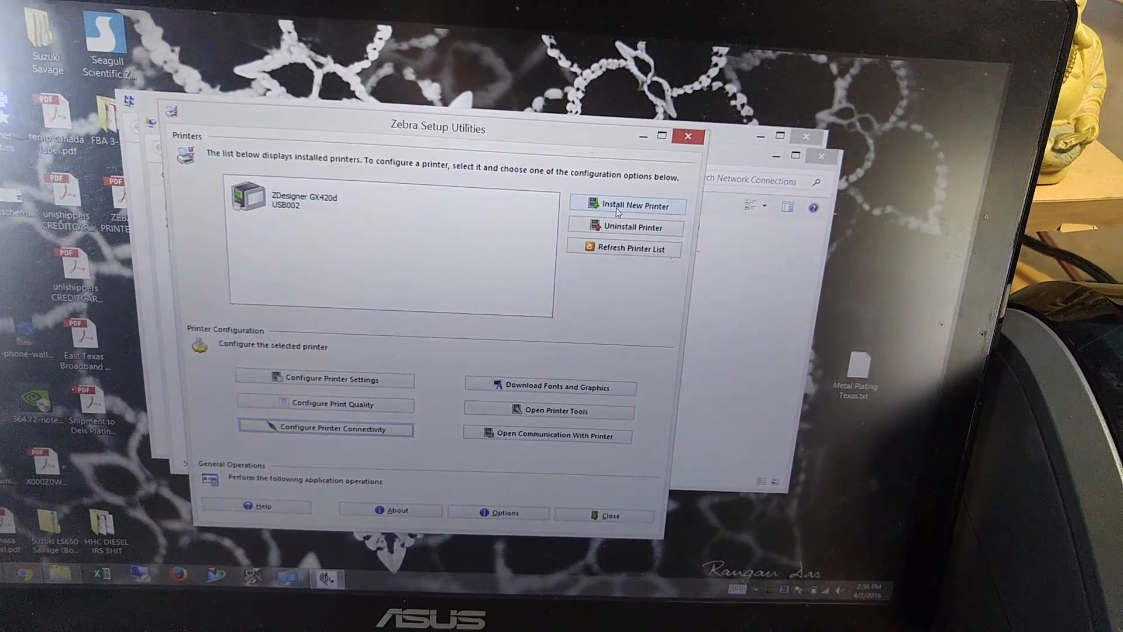
pyautogui.click(627, 206)
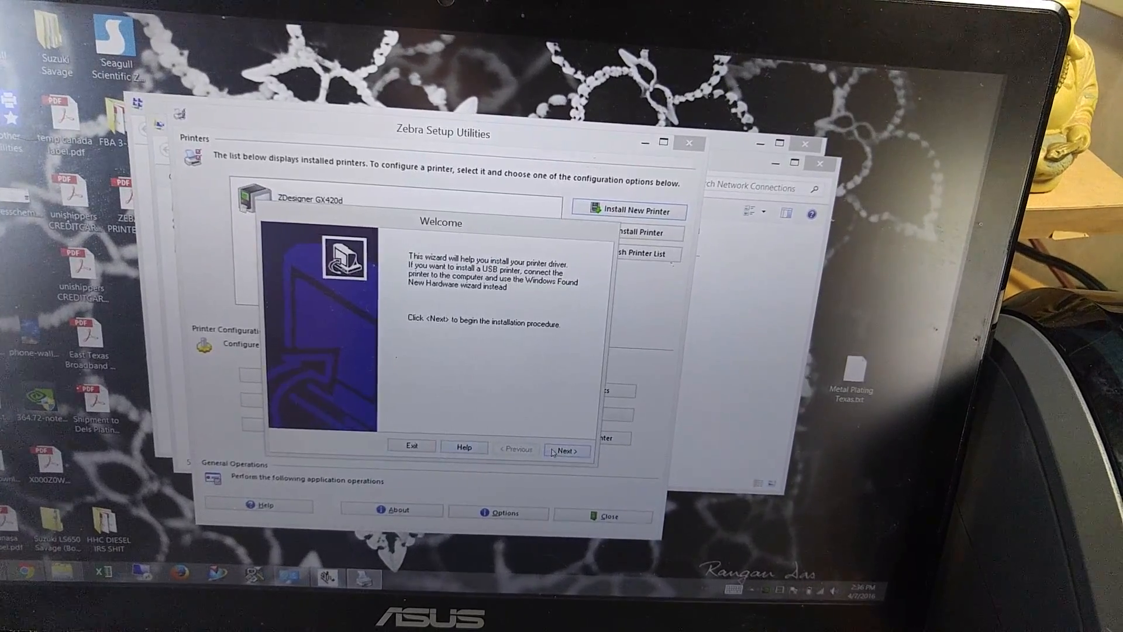
# Begin the driver installation and select the ZDesigner GX420d printer model.
pyautogui.click(566, 450)
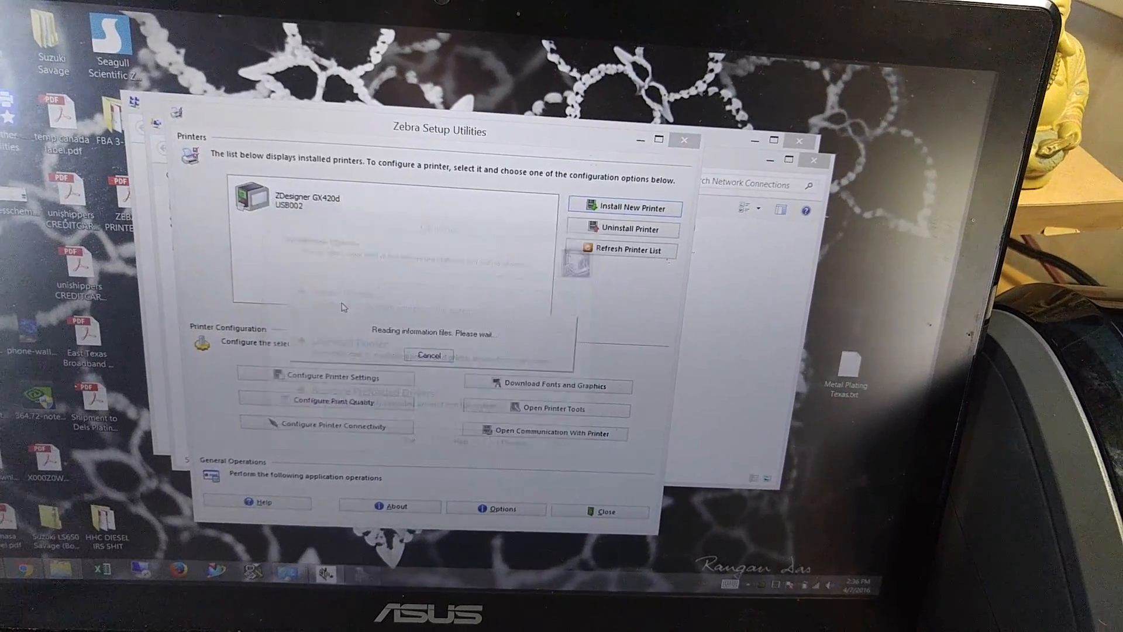
pyautogui.click(631, 208)
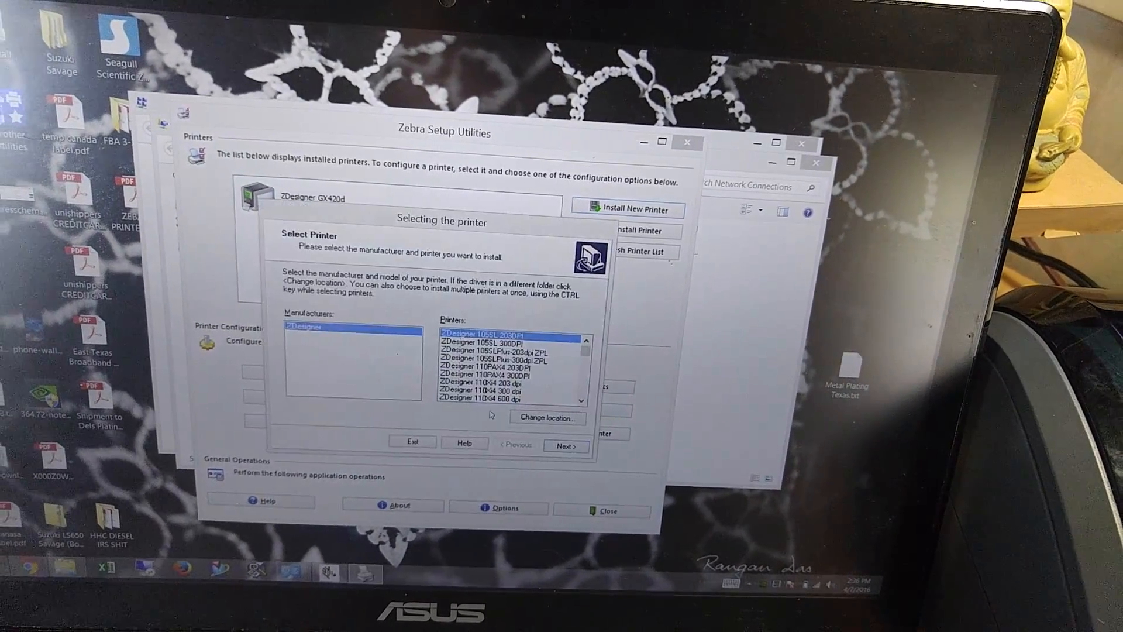
pyautogui.scroll(-3)
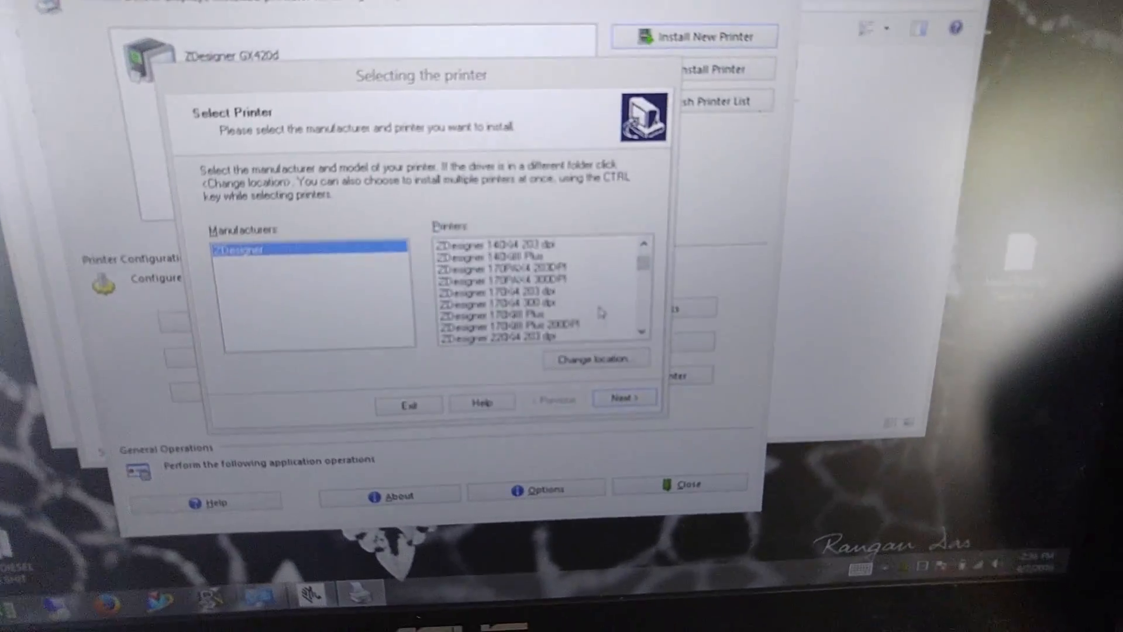
pyautogui.scroll(-3)
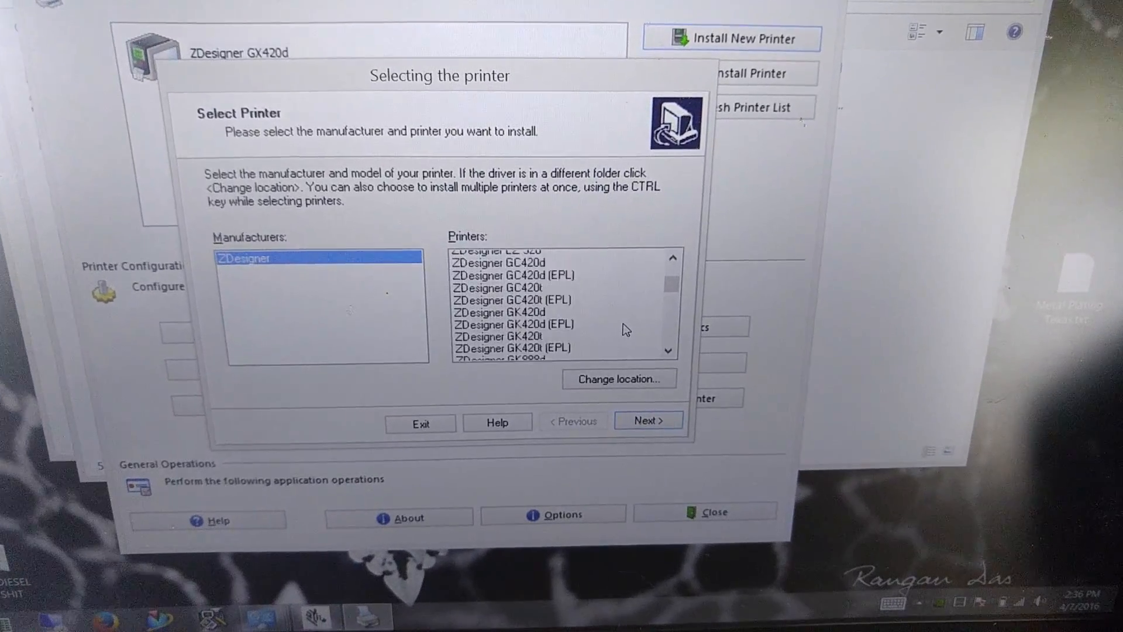
pyautogui.scroll(-3)
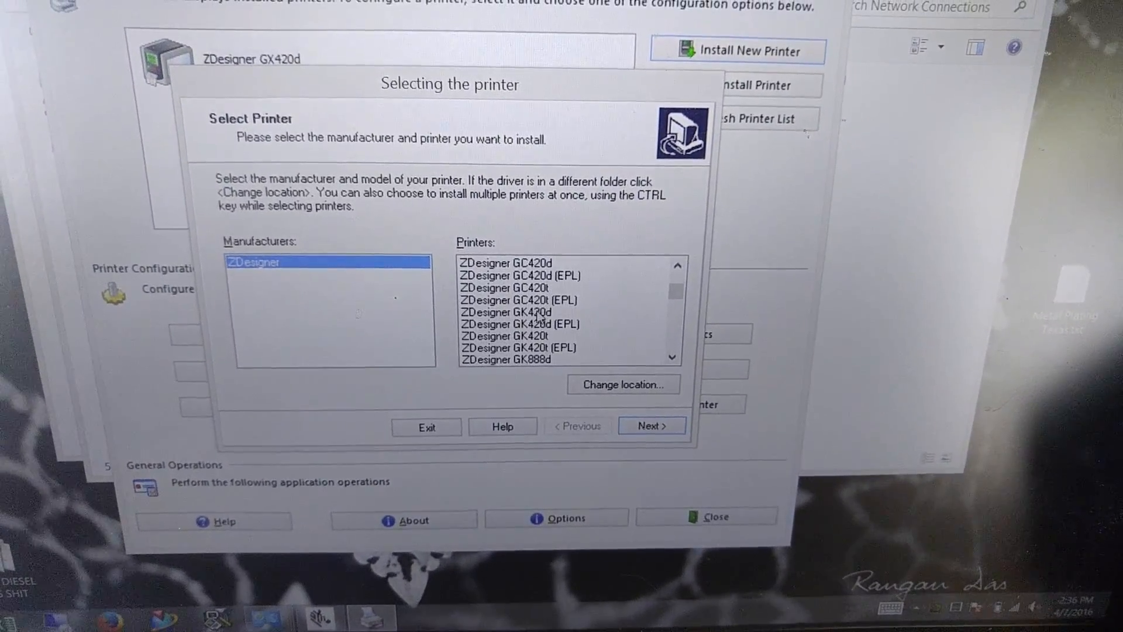
pyautogui.scroll(-3)
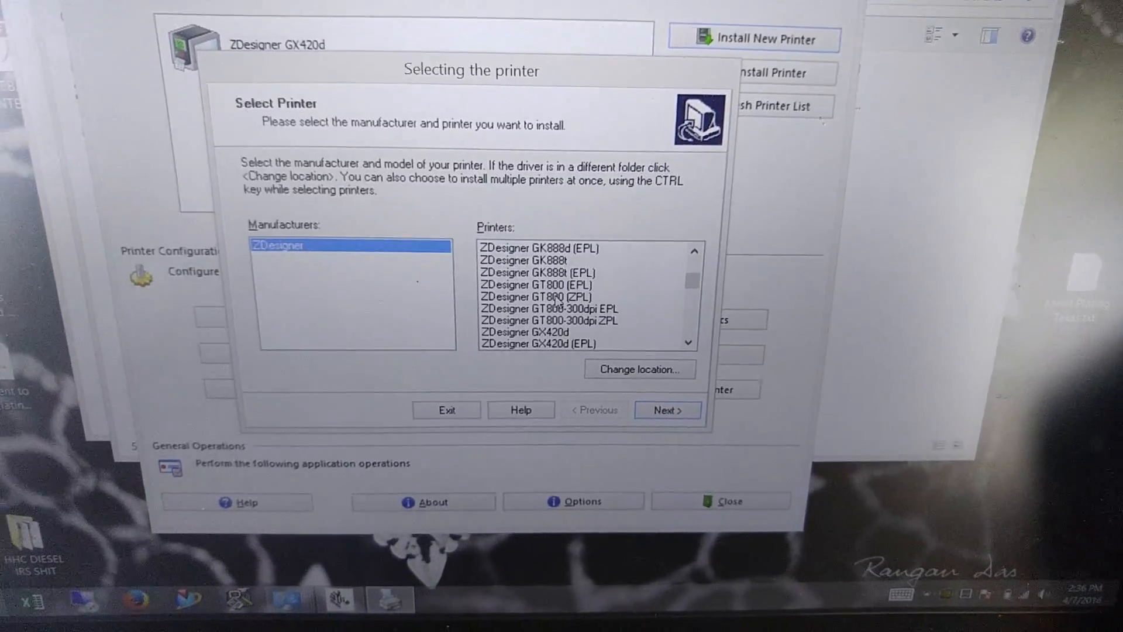
pyautogui.scroll(-3)
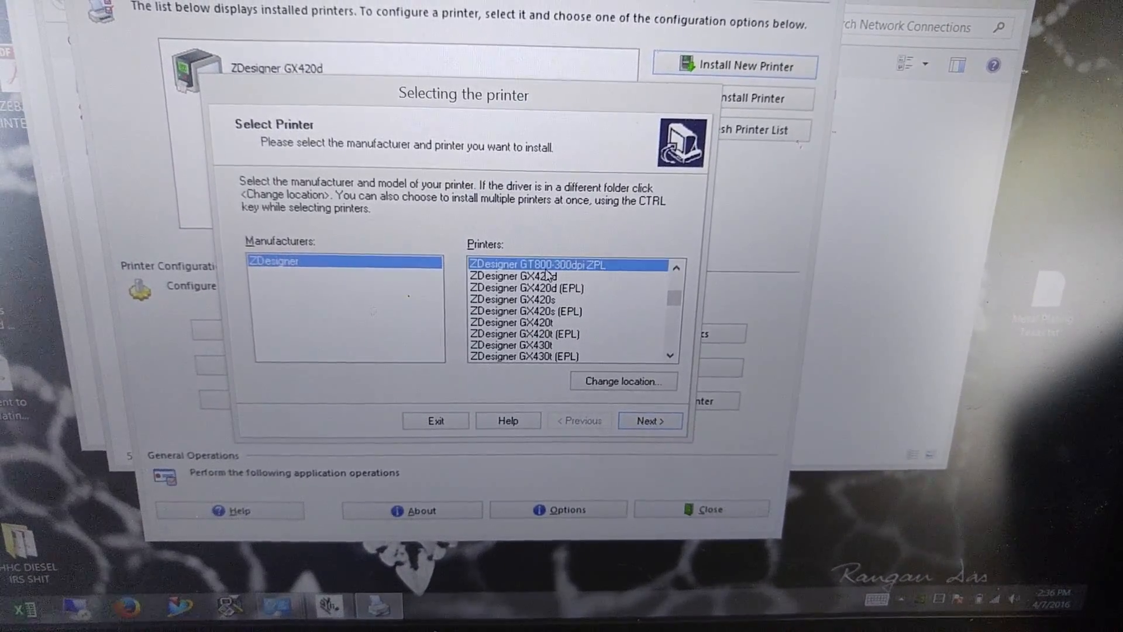
pyautogui.click(513, 277)
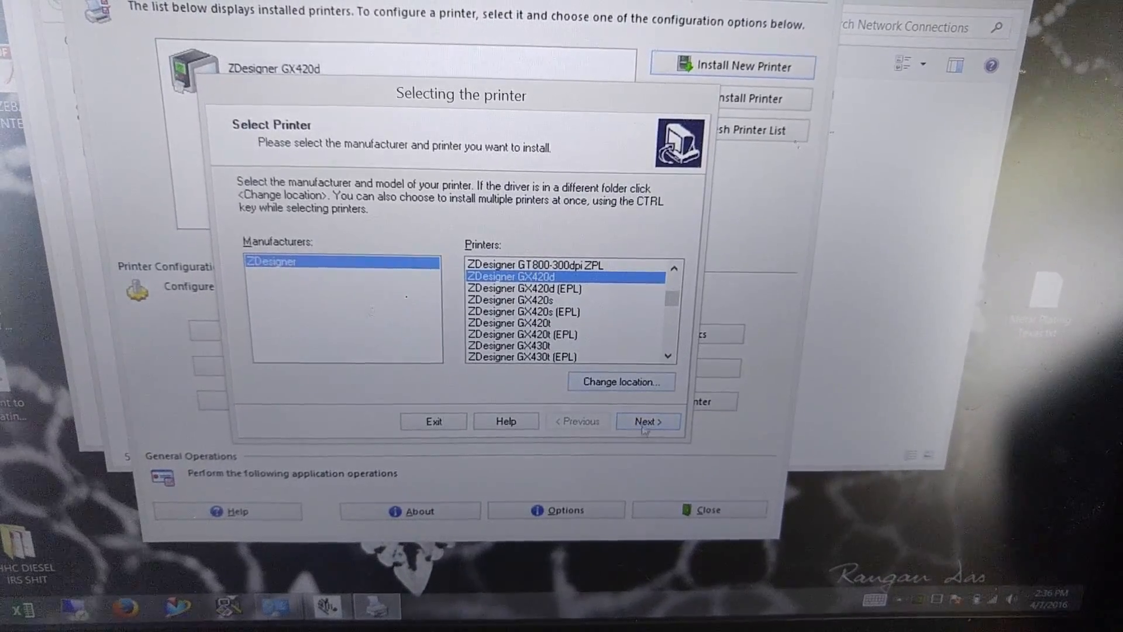
pyautogui.click(645, 421)
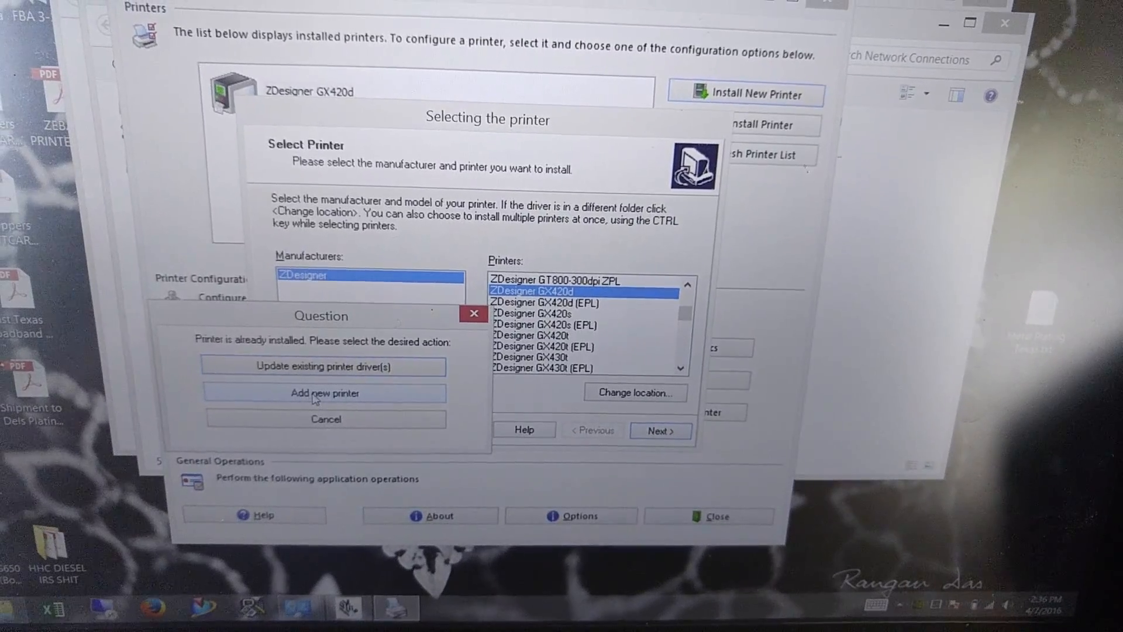
# Add the GX420d as a new printer and let the installer restart the spooler.
pyautogui.click(323, 392)
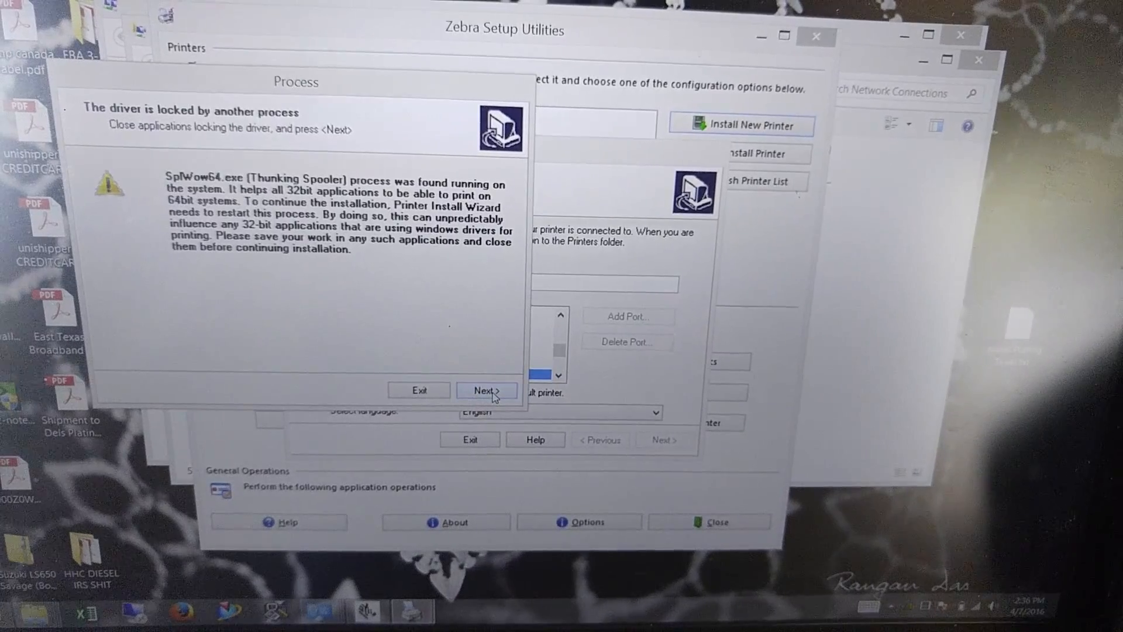
pyautogui.click(484, 389)
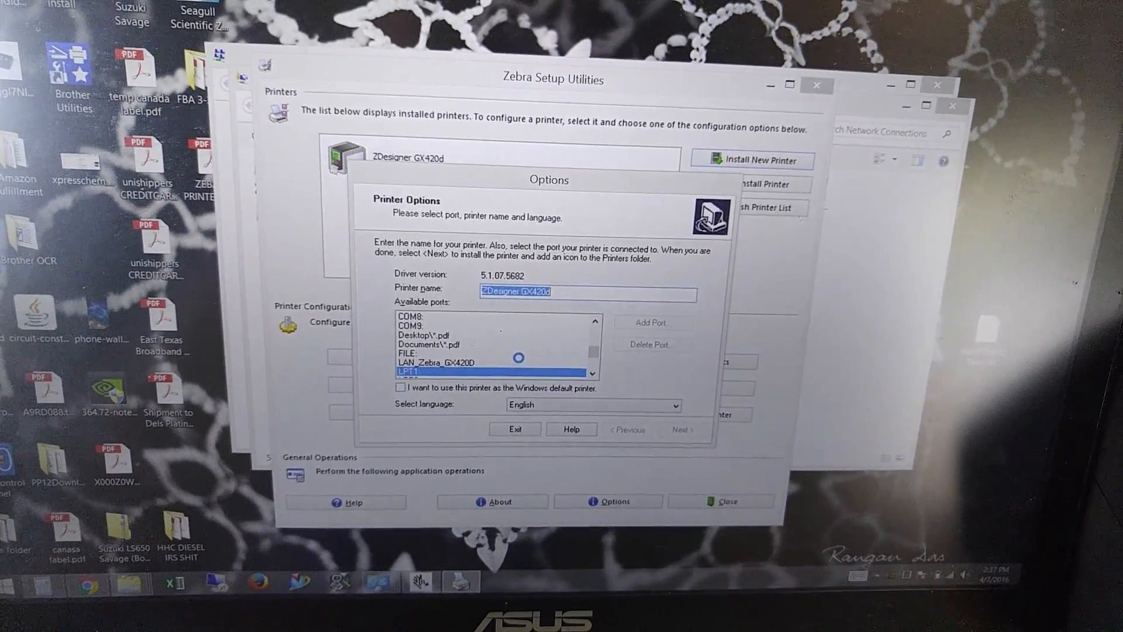
# Create TCP/IP port LAN_Zebra_420D_Wifi at 192.168.1.240, port 9100.
pyautogui.click(651, 322)
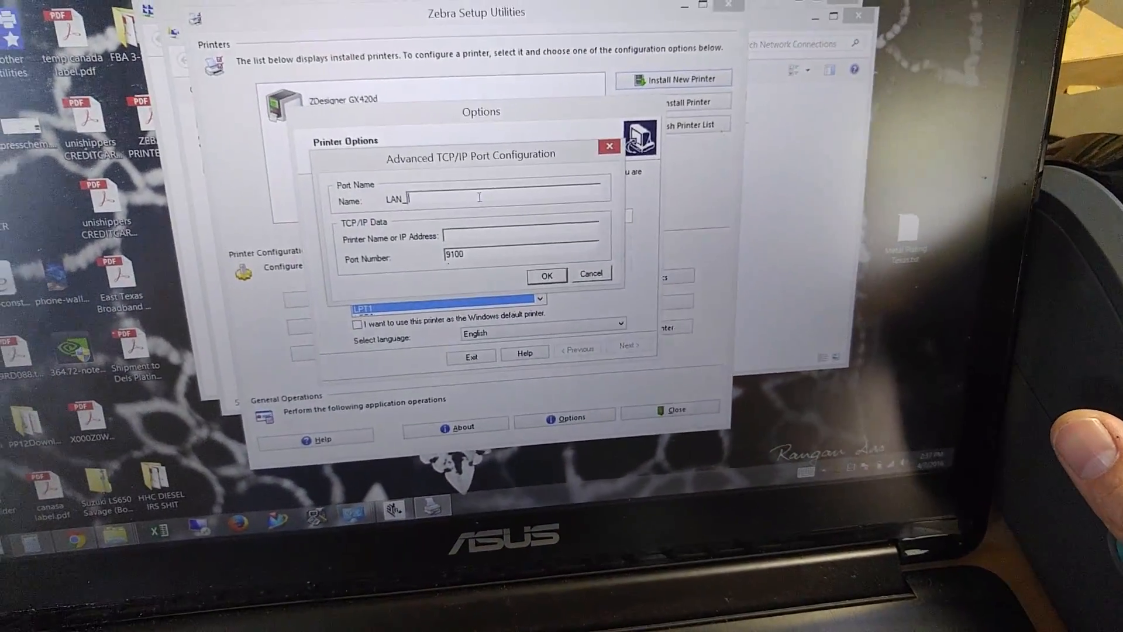
pyautogui.write('Z')
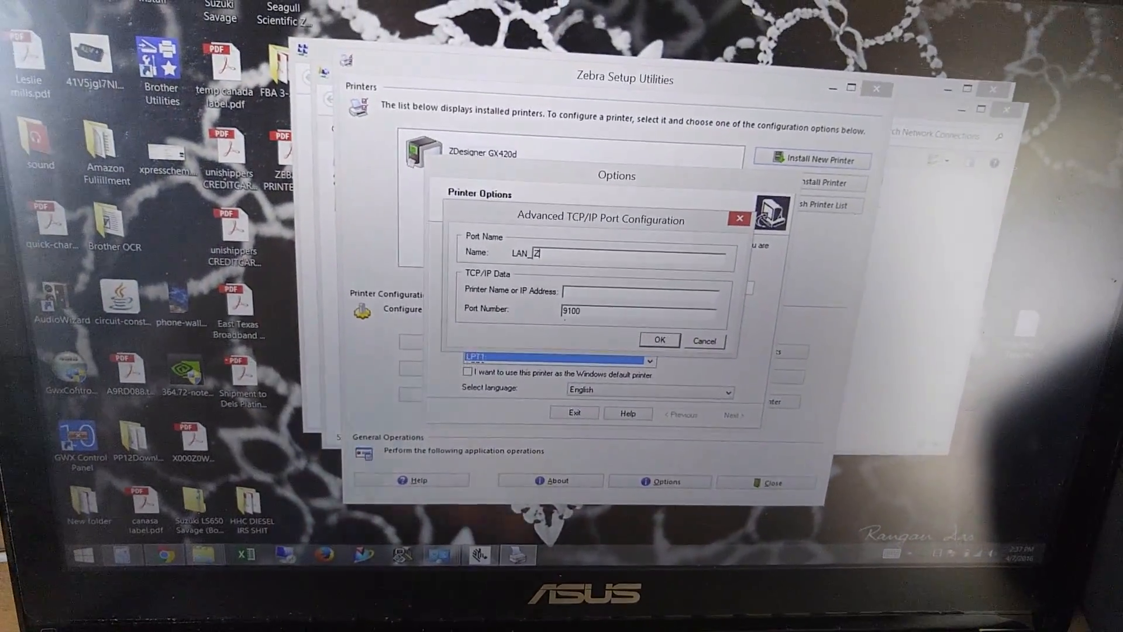
pyautogui.write('eb')
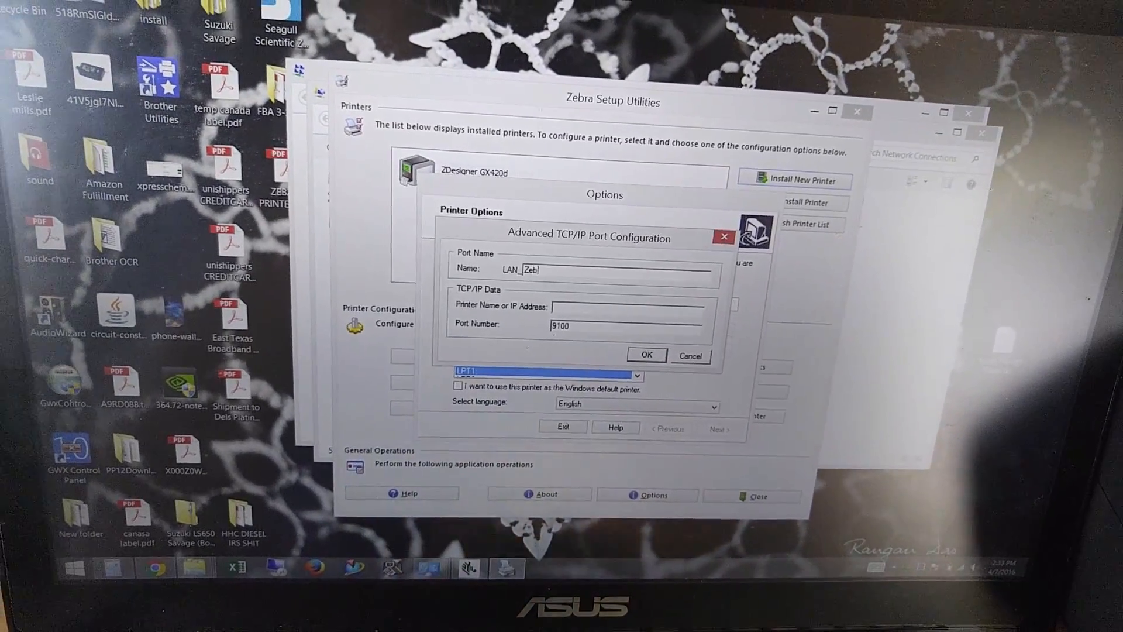
pyautogui.write('ra_')
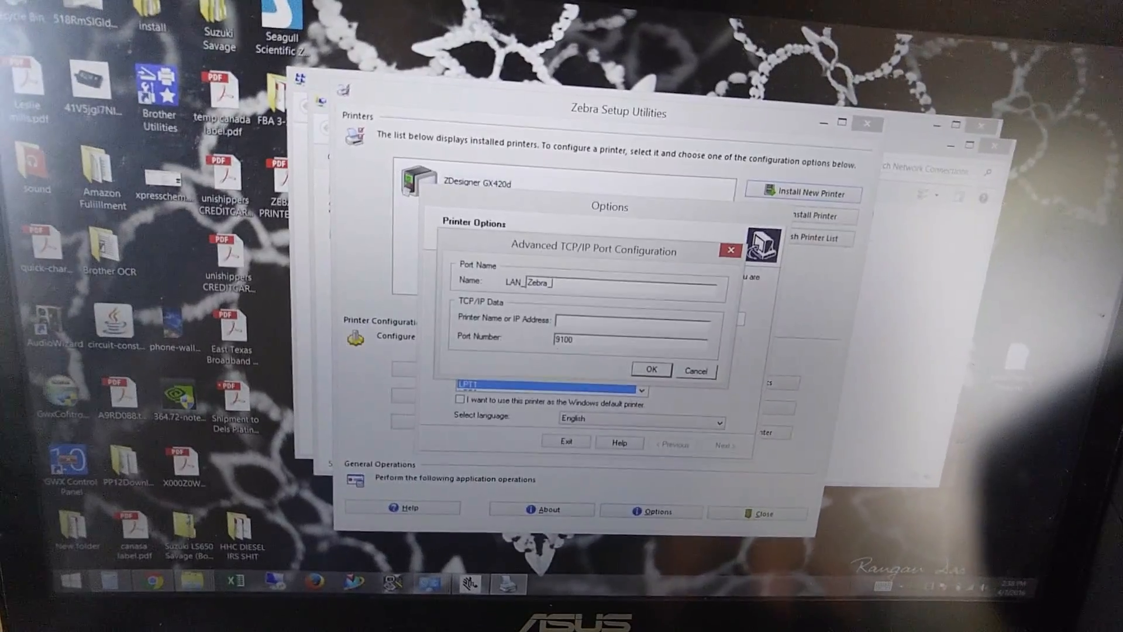
pyautogui.write('4')
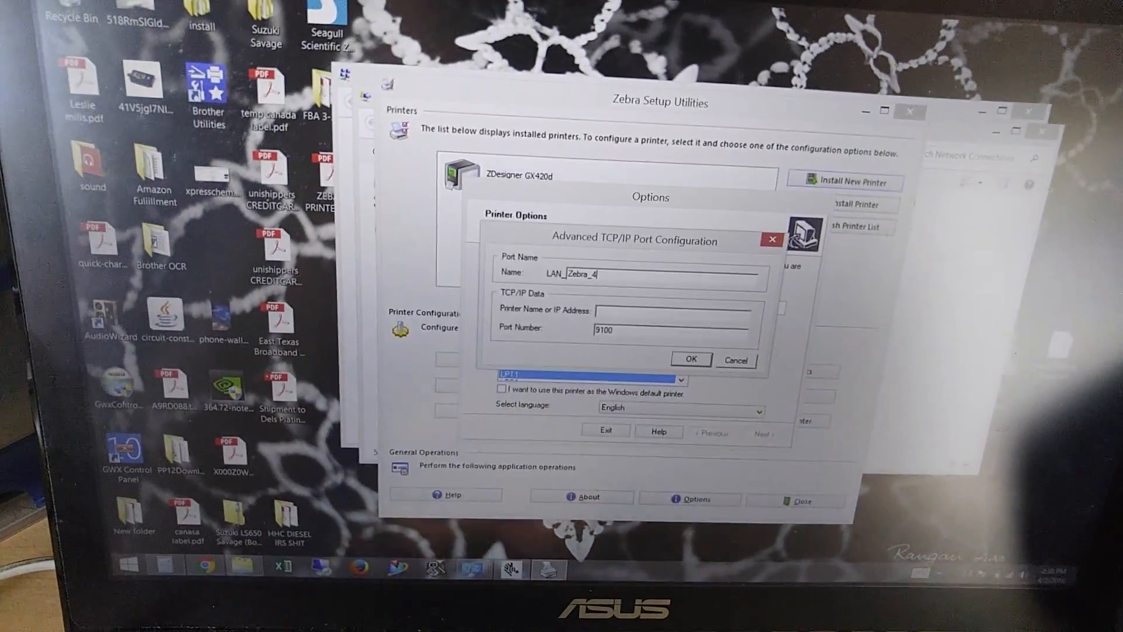
pyautogui.write('20D_Wifi')
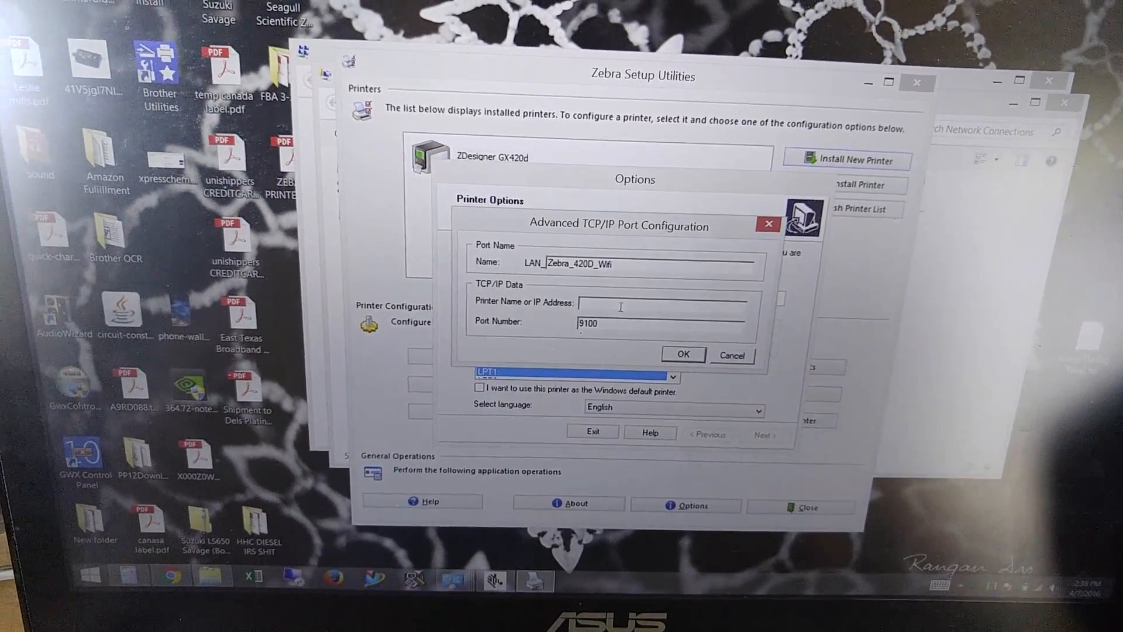
pyautogui.write('192.168.1.240')
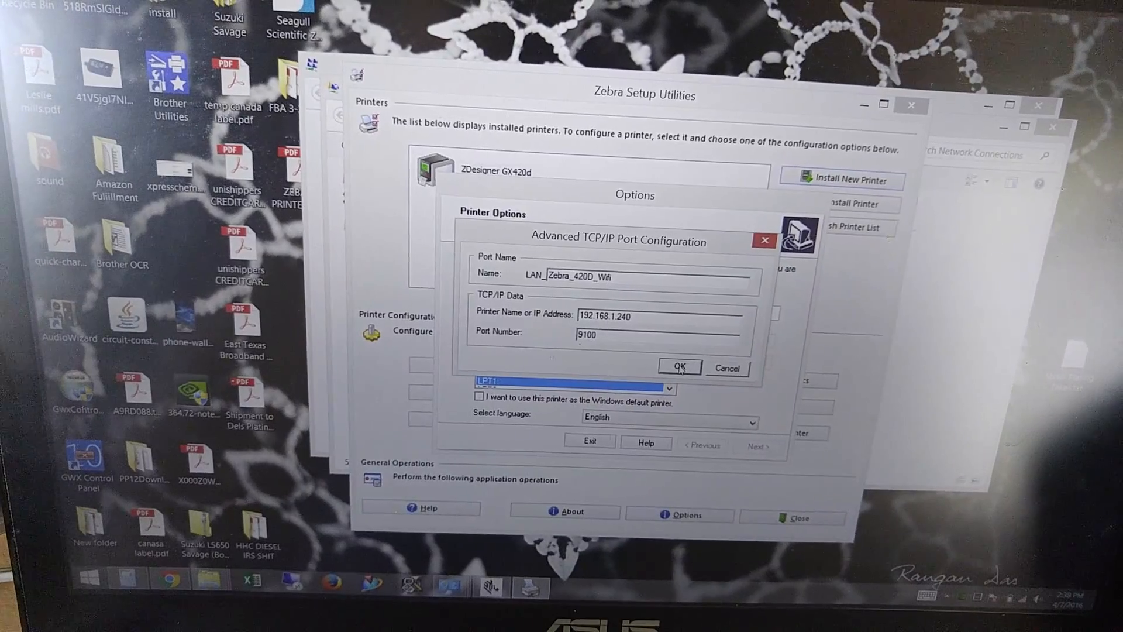
pyautogui.click(679, 367)
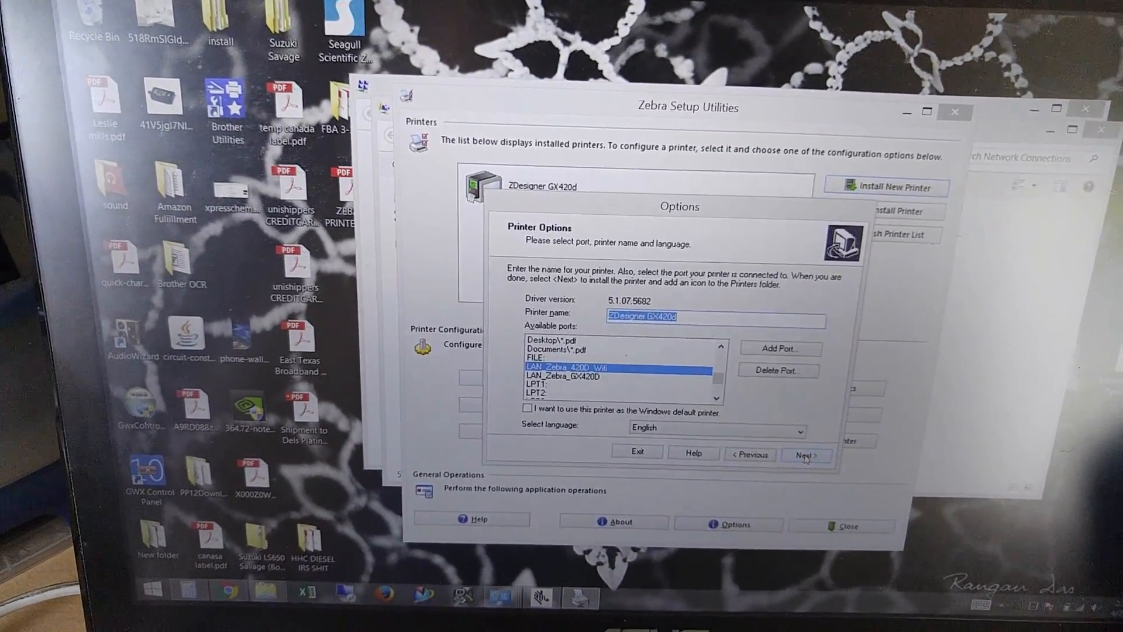
# Finish installing on the Wi-Fi port, skipping the Zebra Font Downloader setup.
pyautogui.click(806, 455)
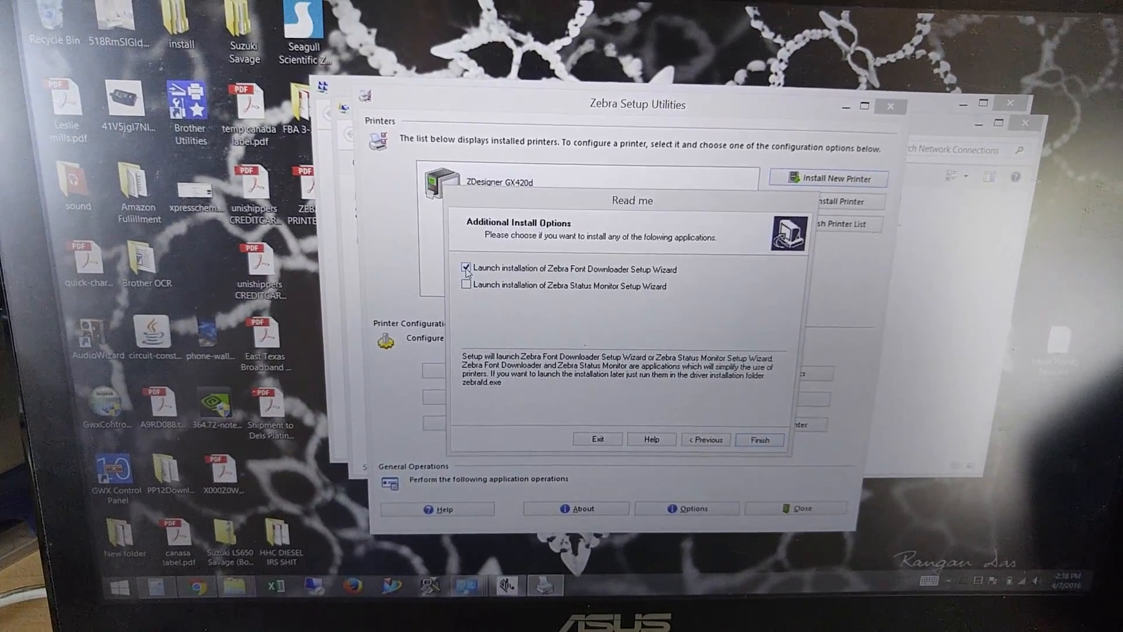
pyautogui.click(466, 268)
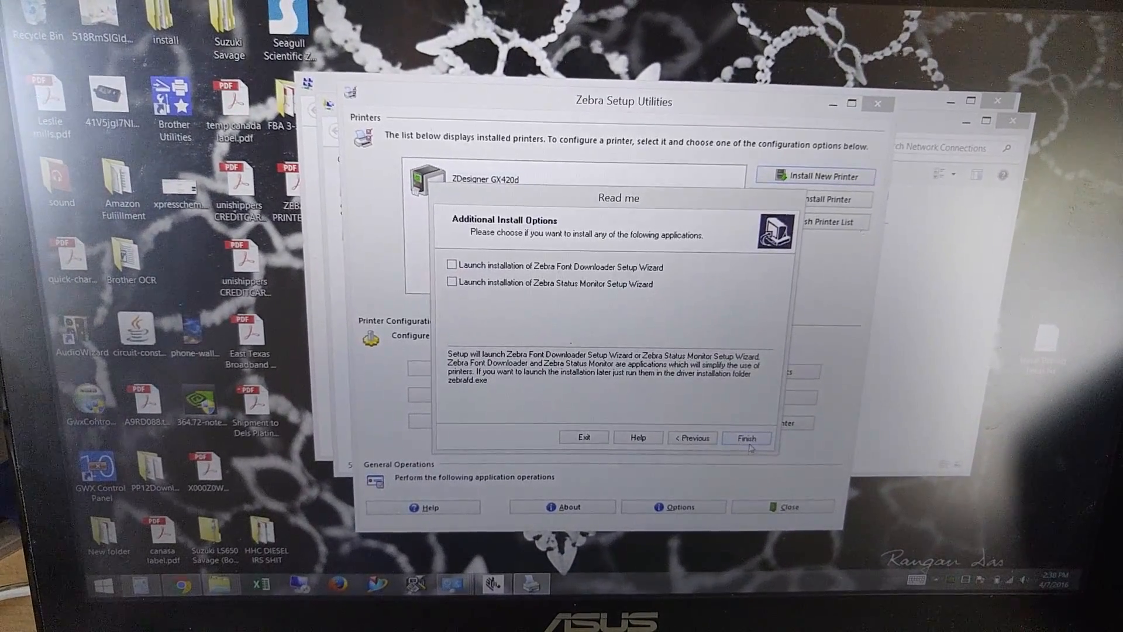
pyautogui.click(746, 438)
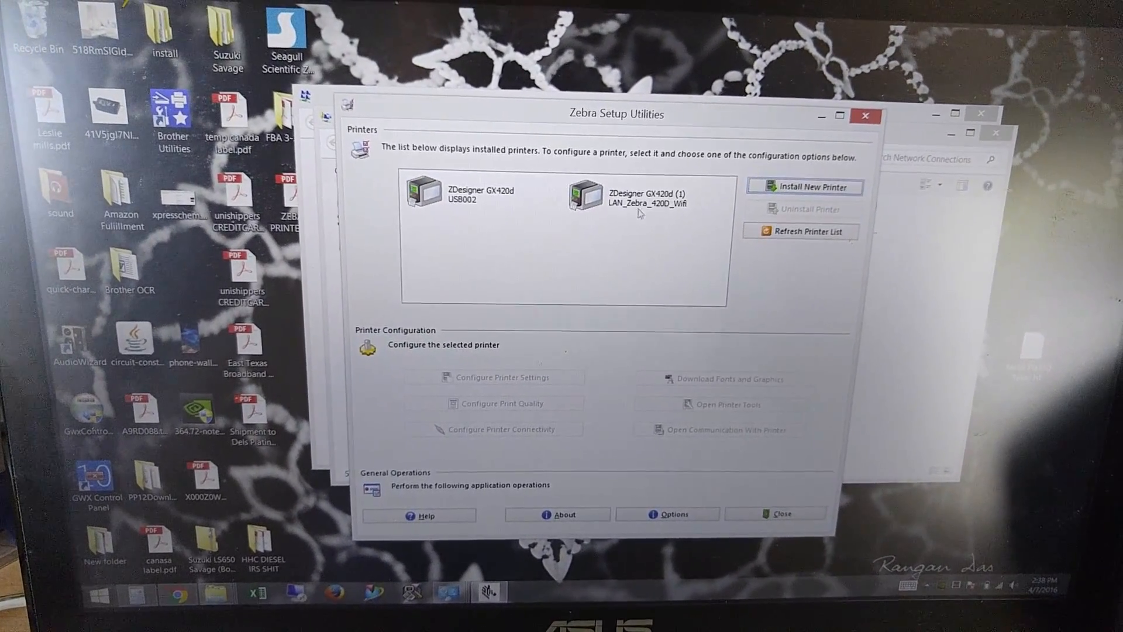
# Open the printer Tools window for the Wi-Fi ZDesigner GX420d (1) printer.
pyautogui.click(638, 199)
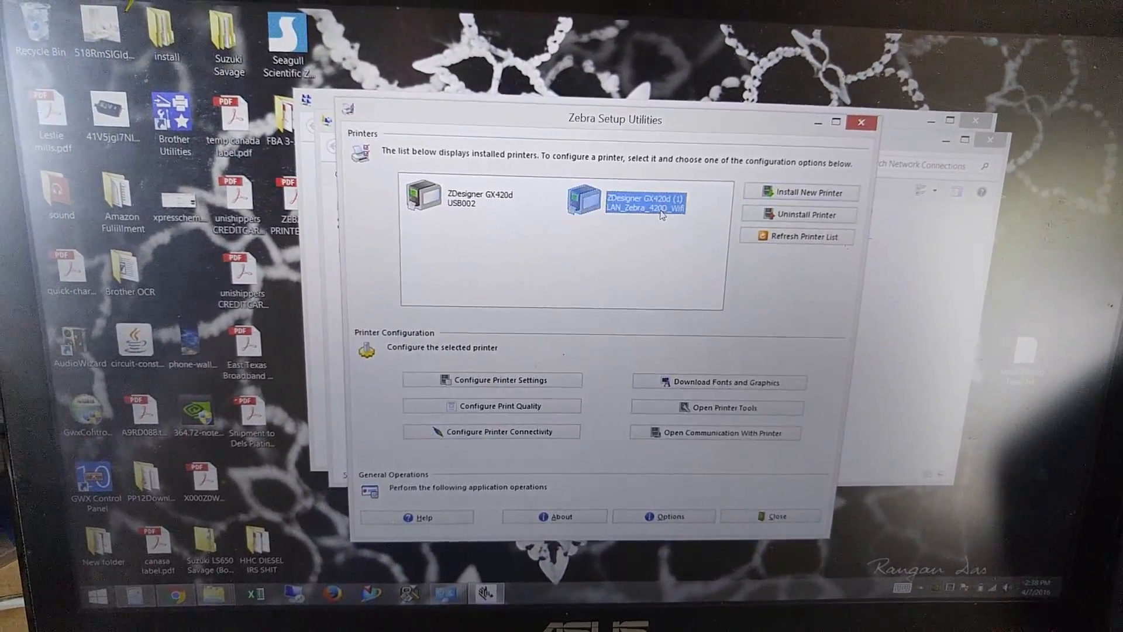
pyautogui.click(727, 407)
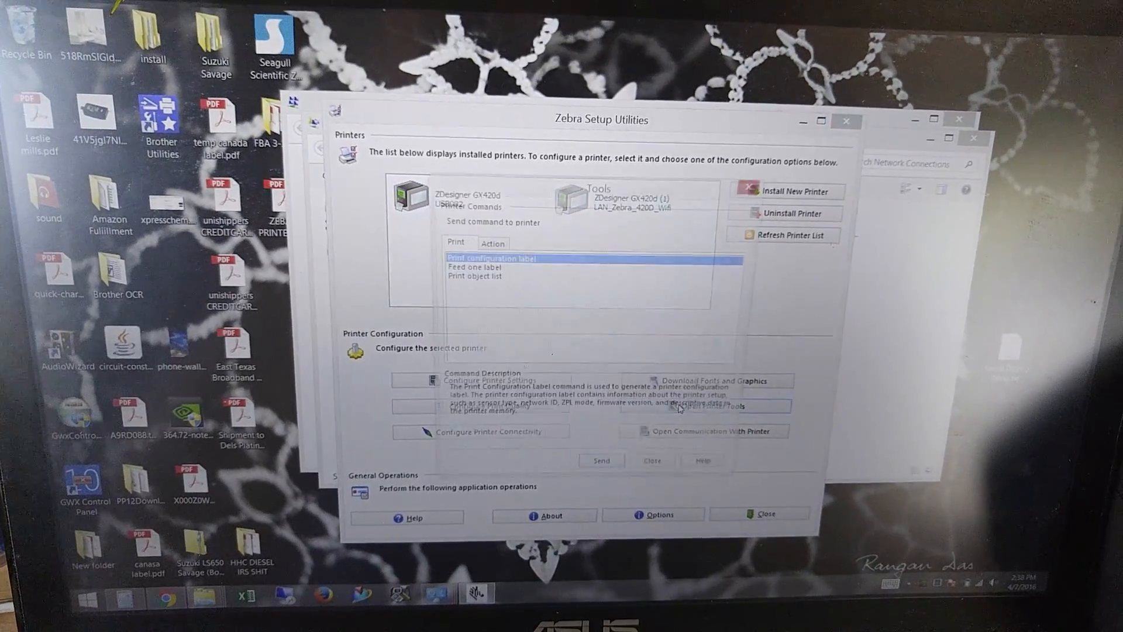